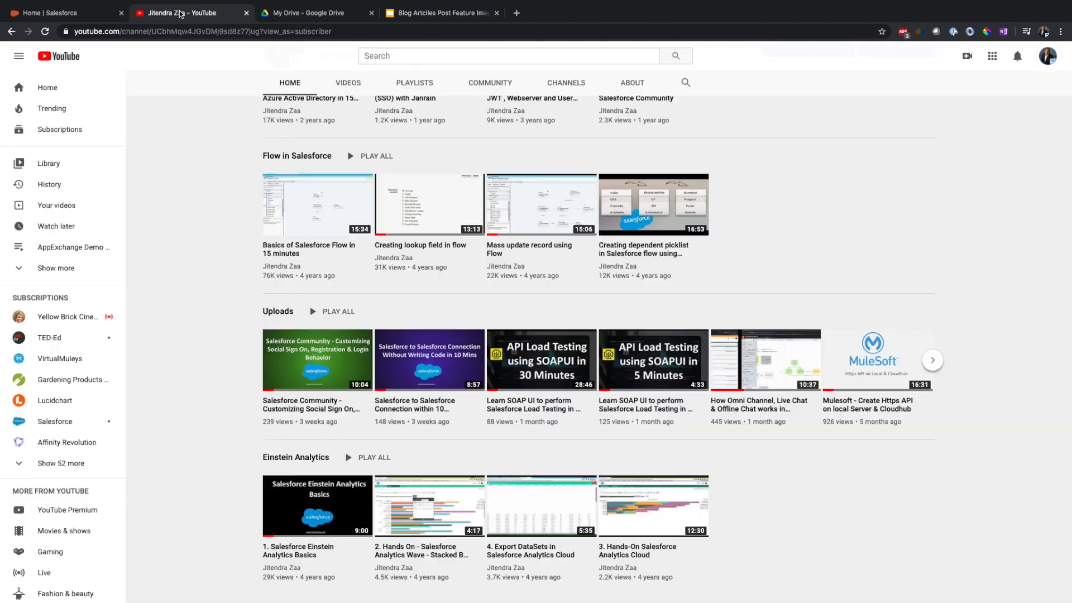
Return from the YouTube video to Salesforce Setup and find App Manager via Quick Find 'app'.
{"action": "left_click", "coordinate": [53, 12]}
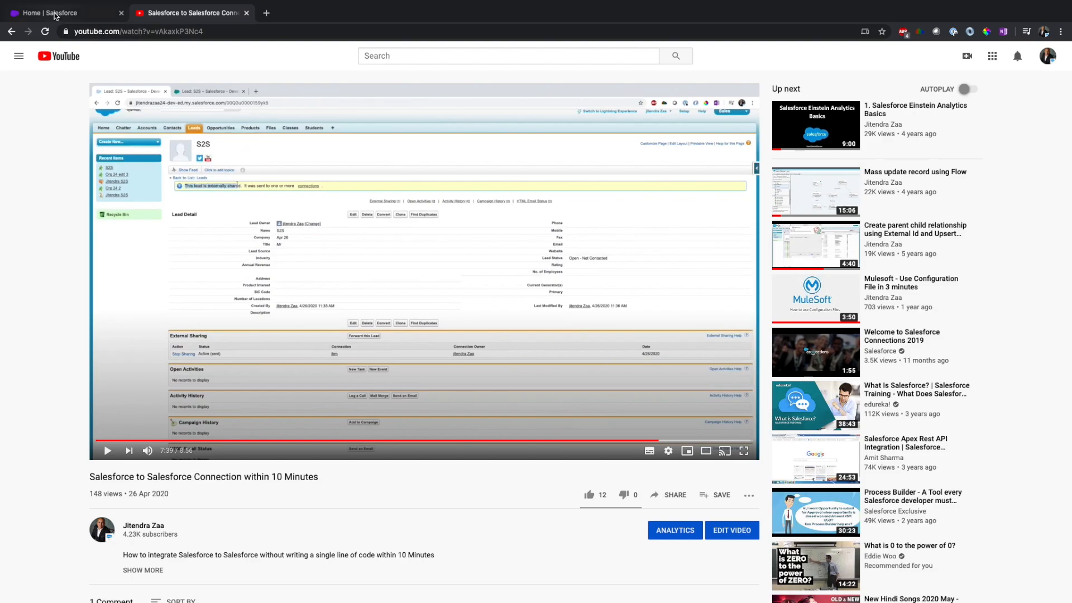
{"action": "left_click", "coordinate": [50, 13]}
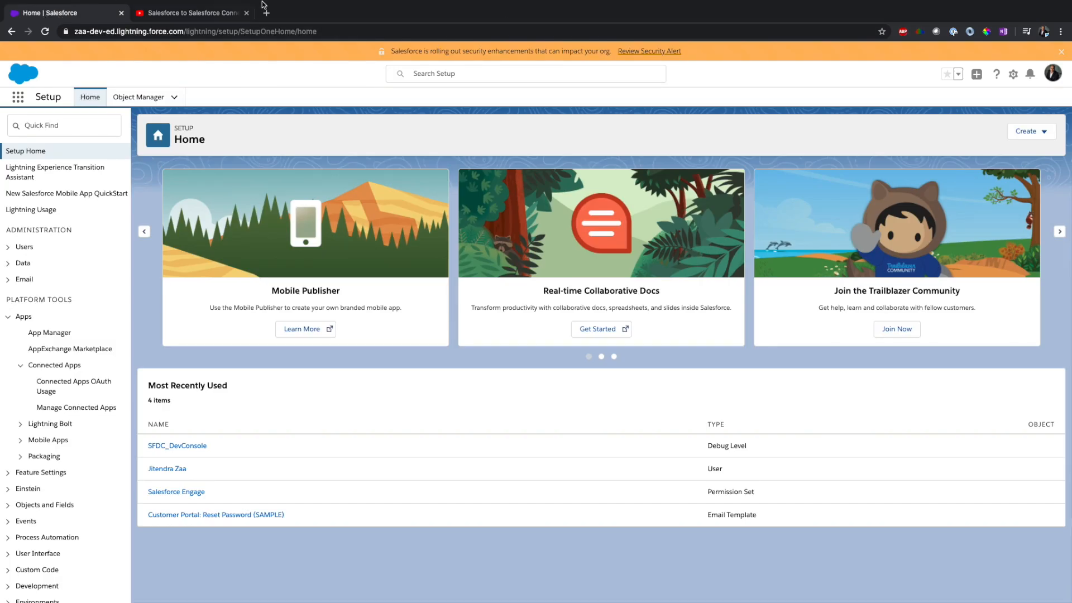
{"action": "left_click", "coordinate": [65, 125]}
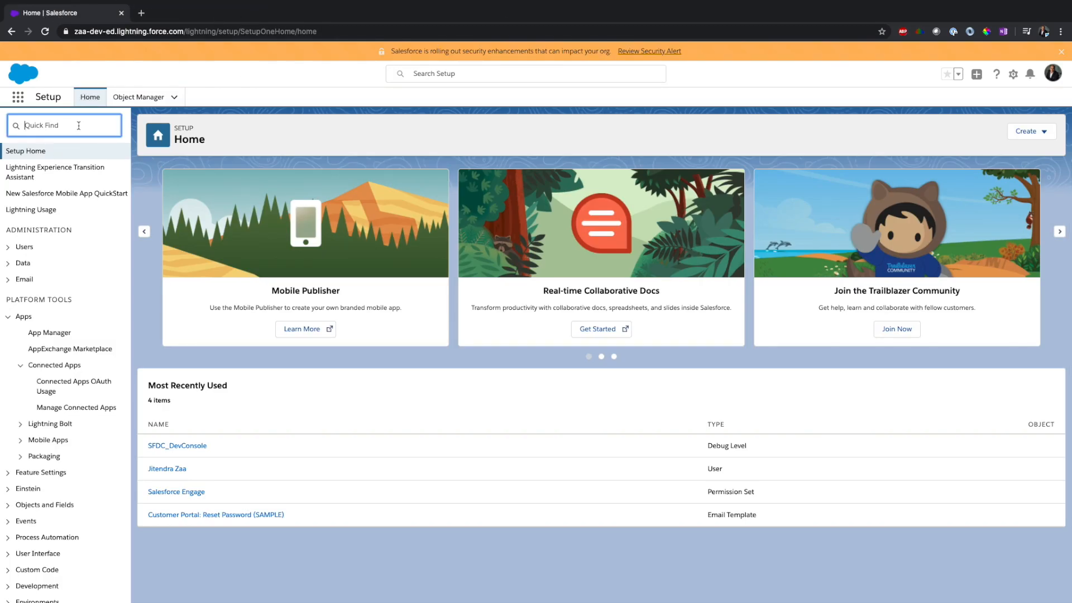
{"action": "type", "text": "app"}
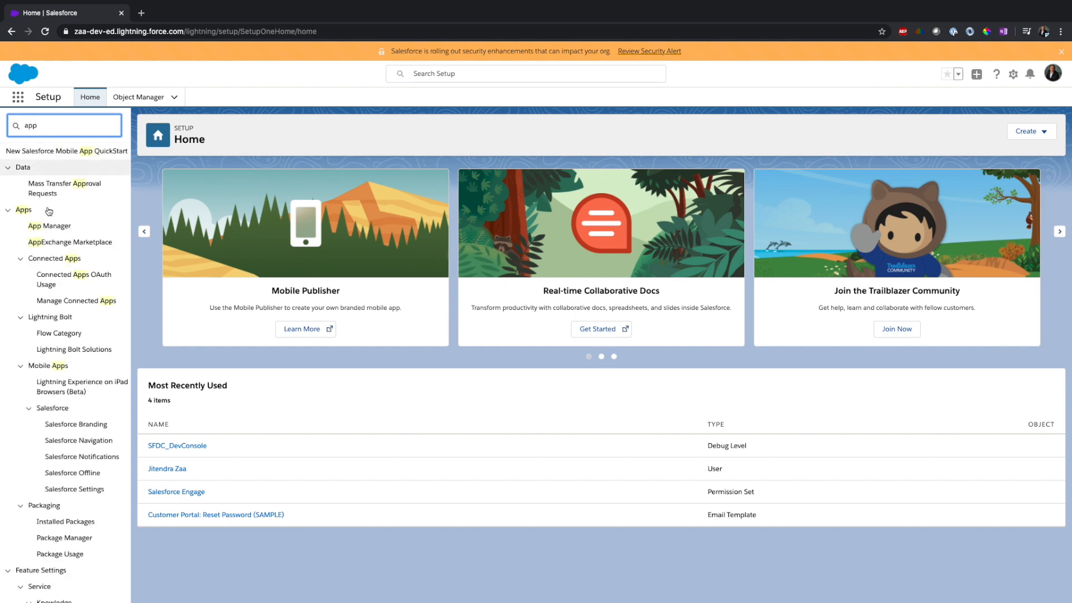
{"action": "left_click", "coordinate": [50, 226]}
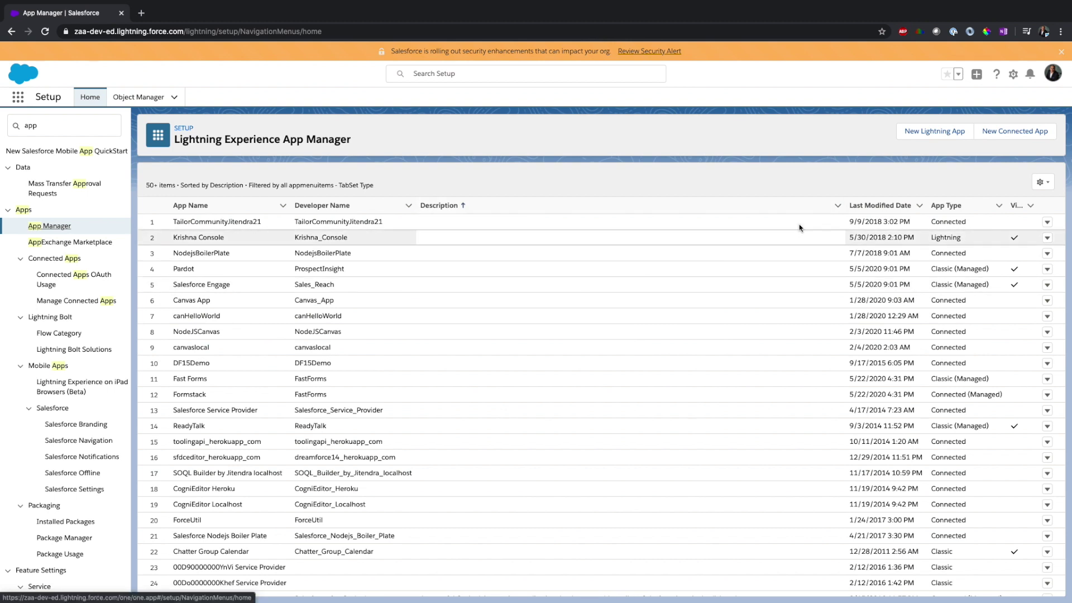
{"action": "left_click", "coordinate": [1015, 131]}
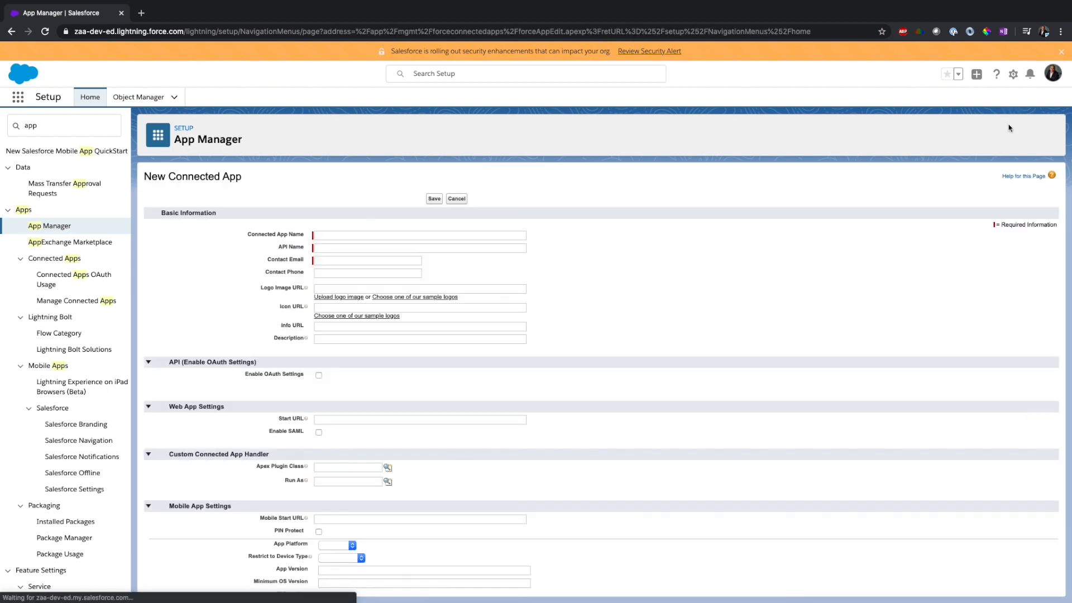
{"action": "type", "text": "ExternalObject"}
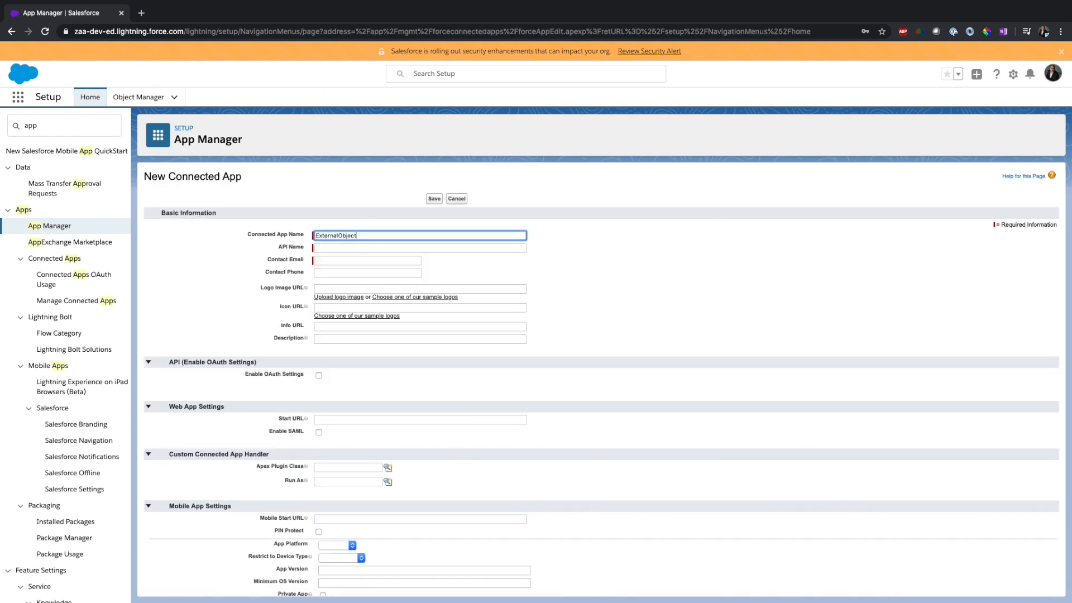
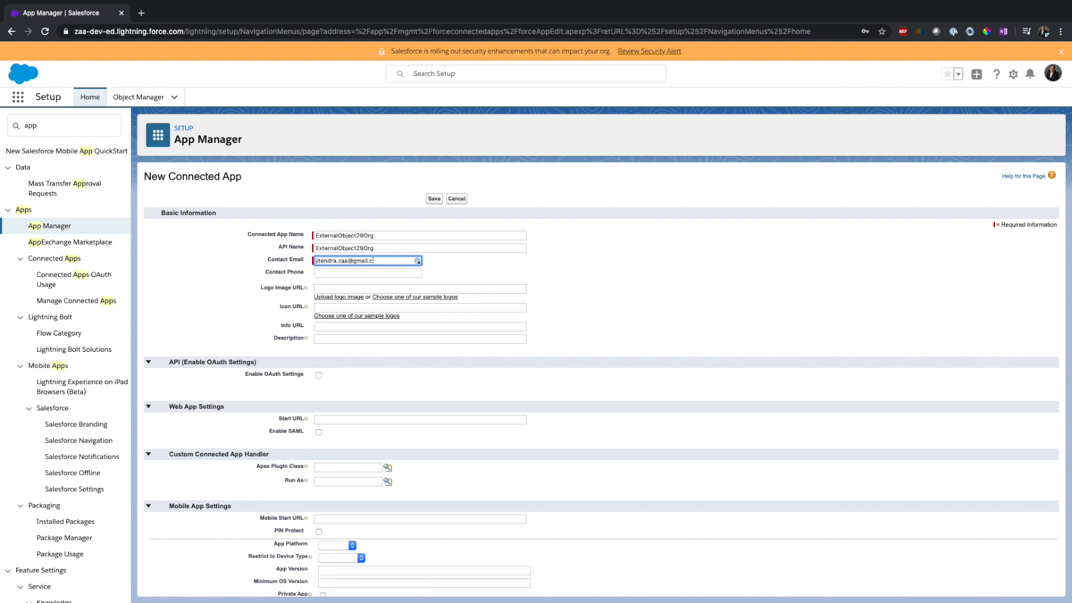
{"action": "left_click", "coordinate": [318, 375]}
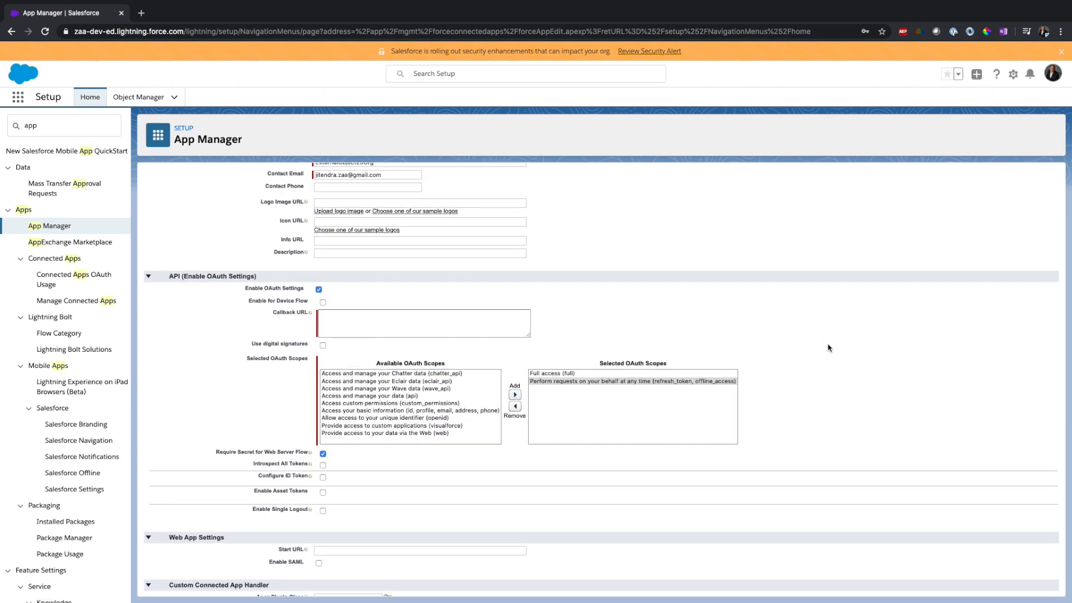
{"action": "mouse_move", "coordinate": [311, 314]}
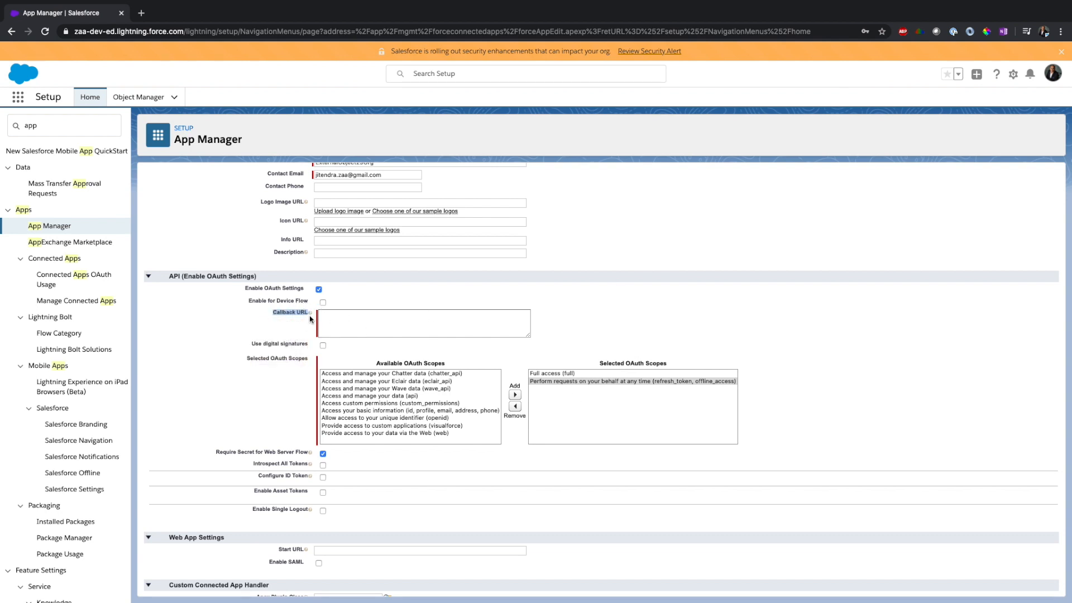
{"action": "left_click", "coordinate": [422, 324]}
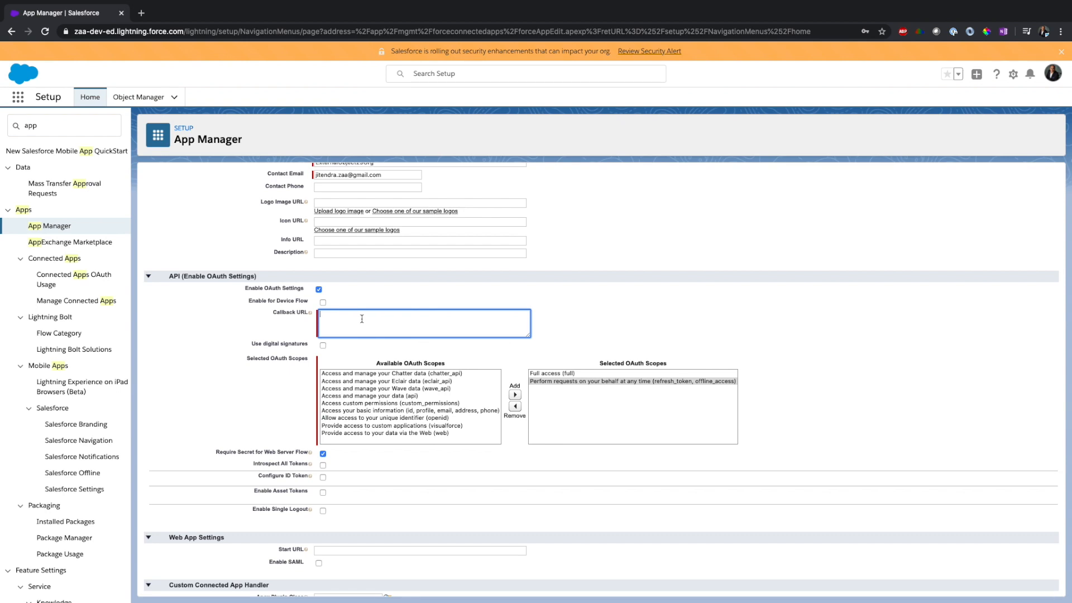
{"action": "mouse_move", "coordinate": [384, 321]}
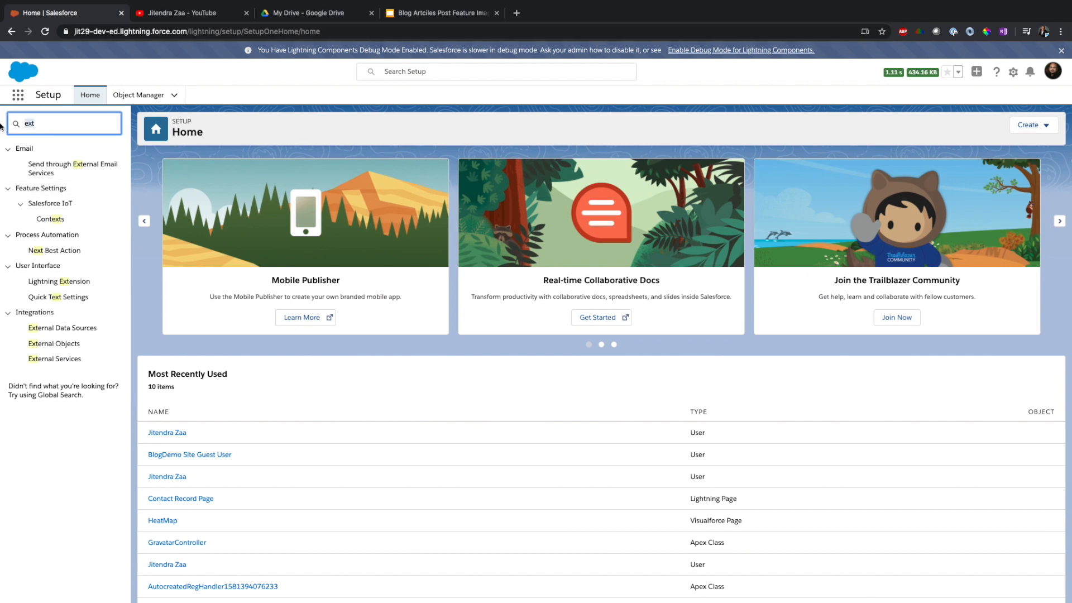
Reach Auth. Providers via Quick Find 'auth' and begin a new auth provider.
{"action": "type", "text": "auth"}
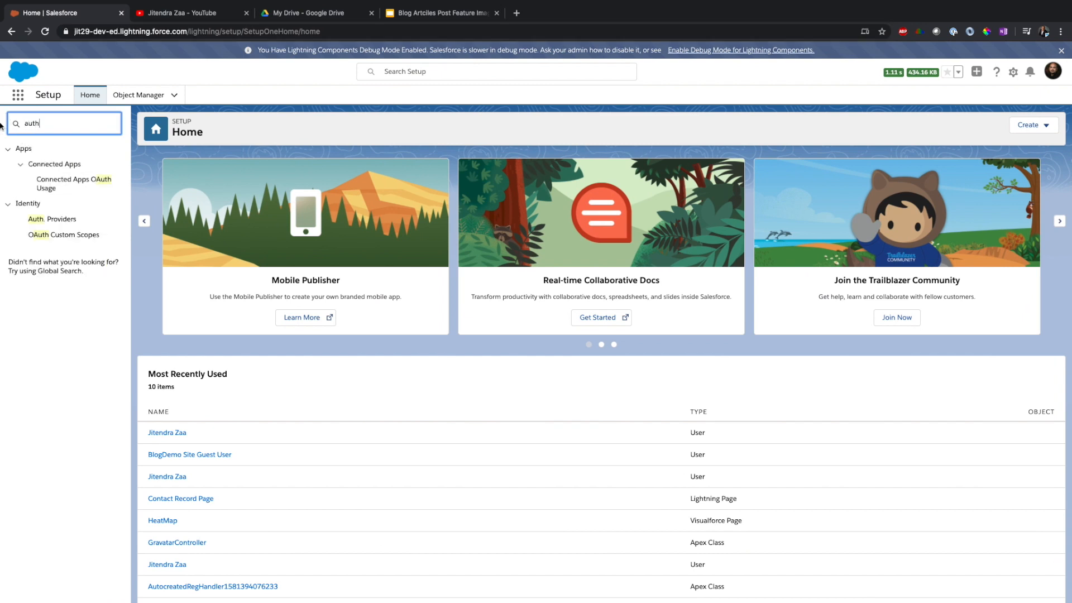
{"action": "left_click", "coordinate": [51, 219]}
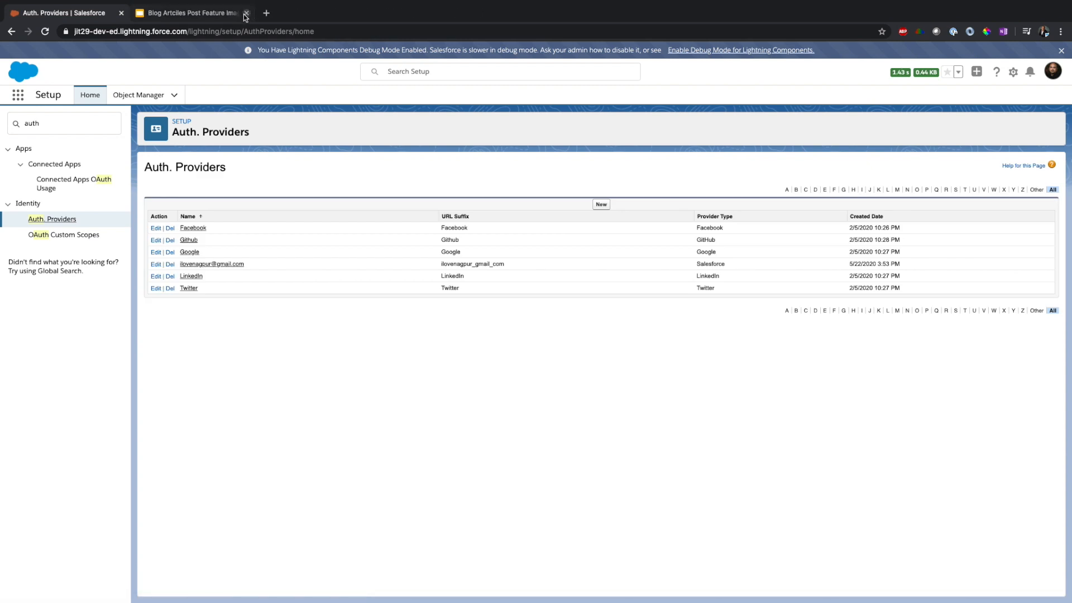
{"action": "left_click", "coordinate": [245, 12]}
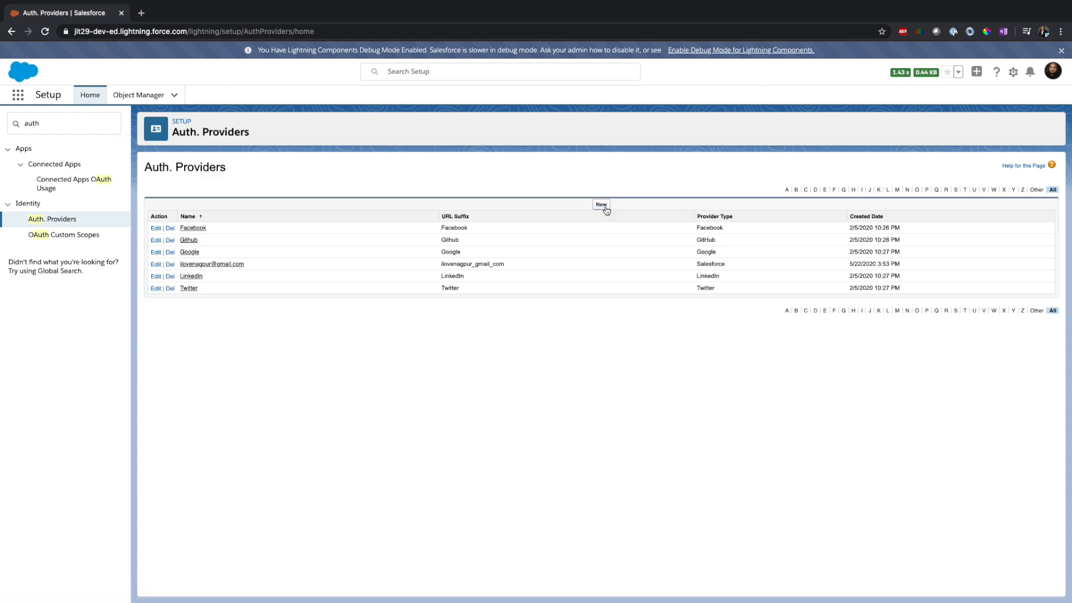
{"action": "left_click", "coordinate": [601, 204]}
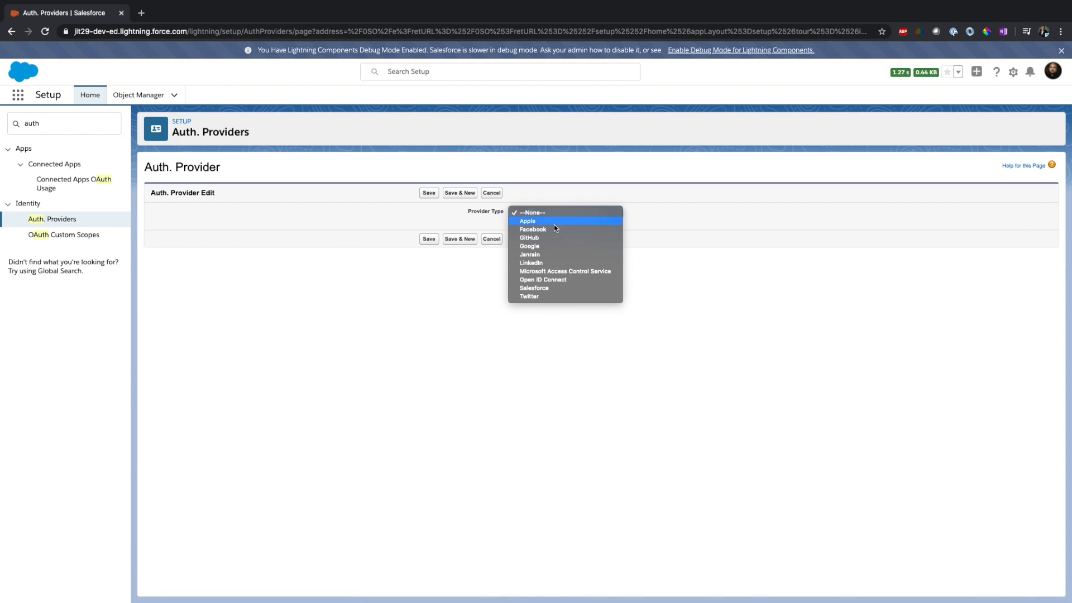
Create a Salesforce-type auth provider named Zaa-Dev and save it.
{"action": "left_click", "coordinate": [533, 288]}
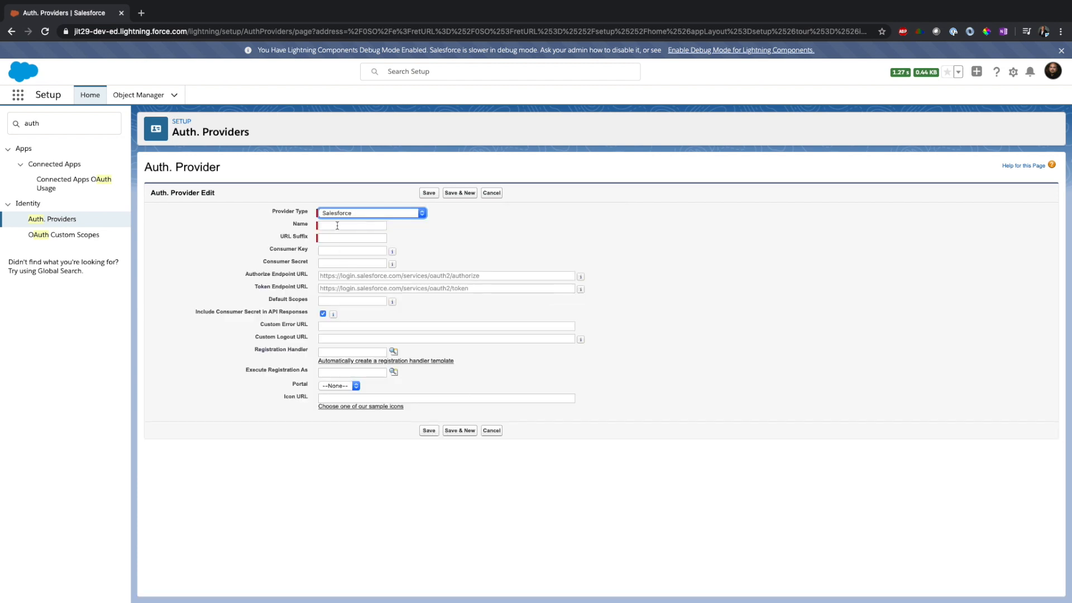
{"action": "left_click", "coordinate": [350, 225]}
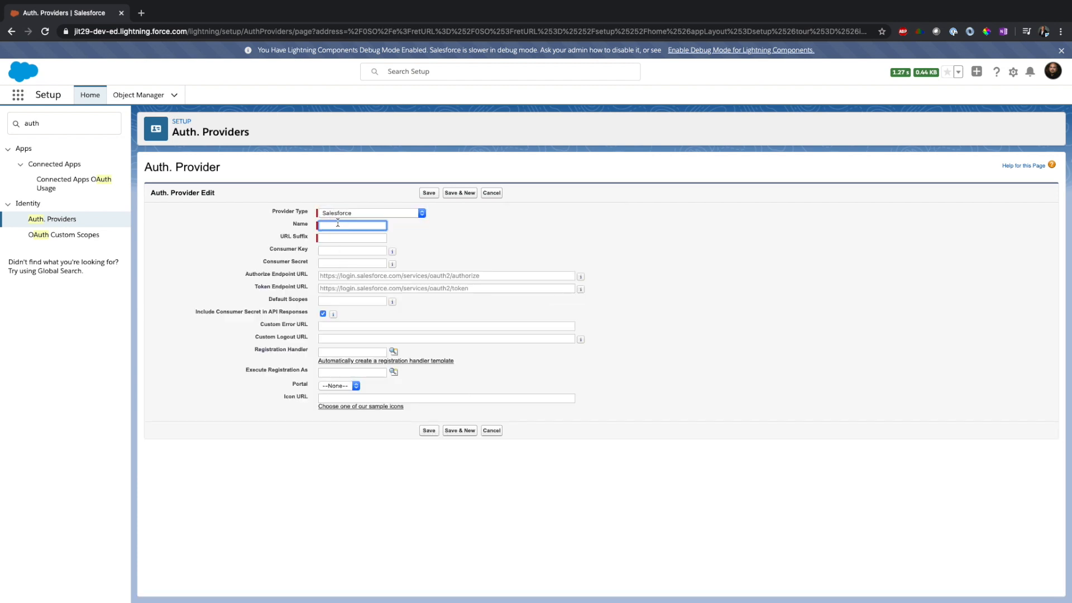
{"action": "type", "text": "Zaa-Dev"}
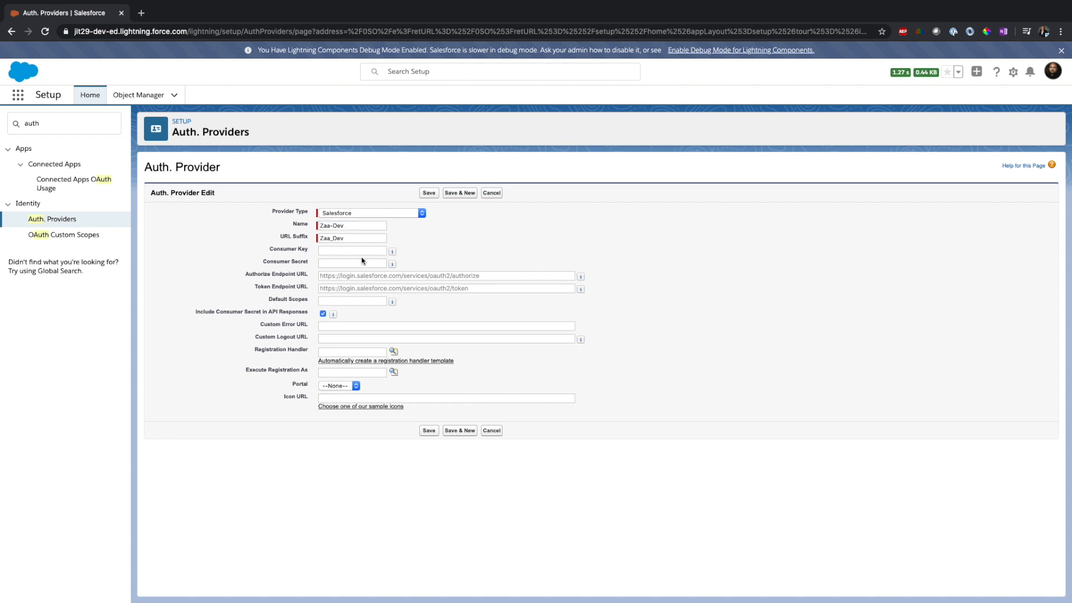
{"action": "mouse_move", "coordinate": [585, 212]}
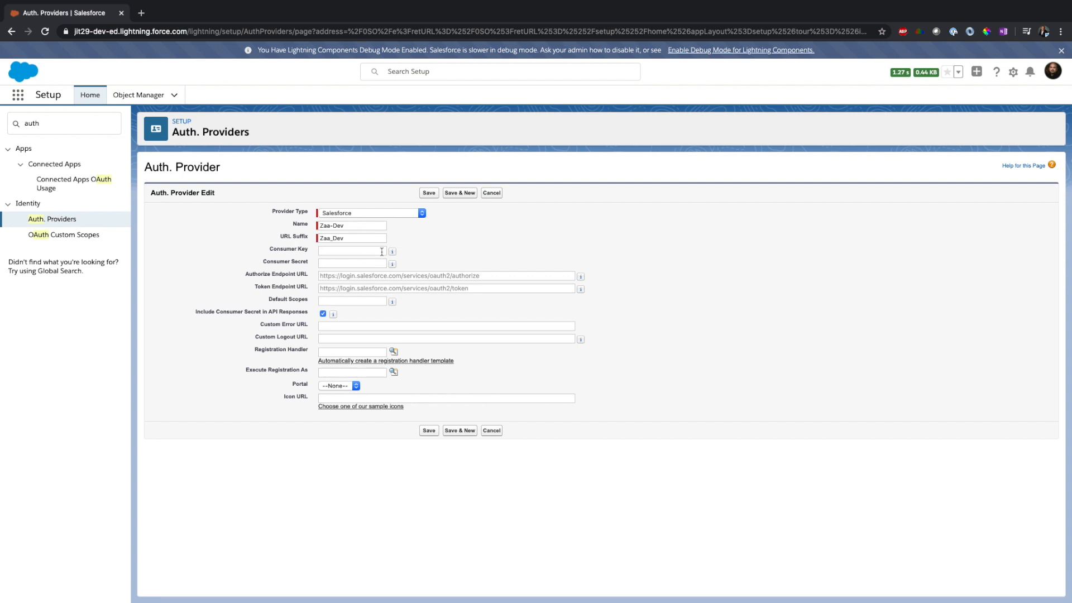
{"action": "mouse_move", "coordinate": [232, 235]}
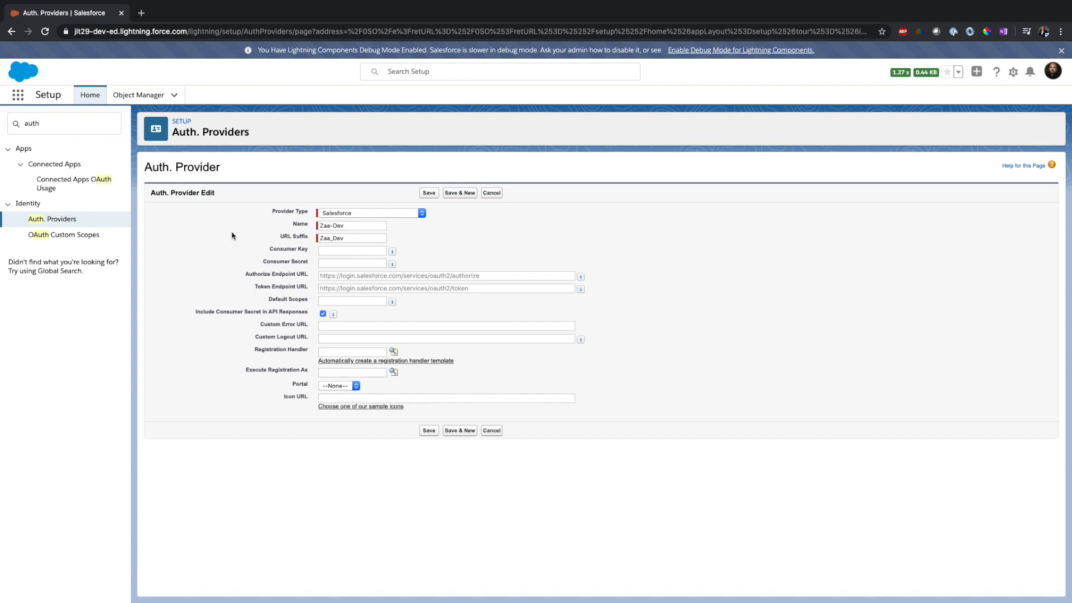
{"action": "mouse_move", "coordinate": [433, 258]}
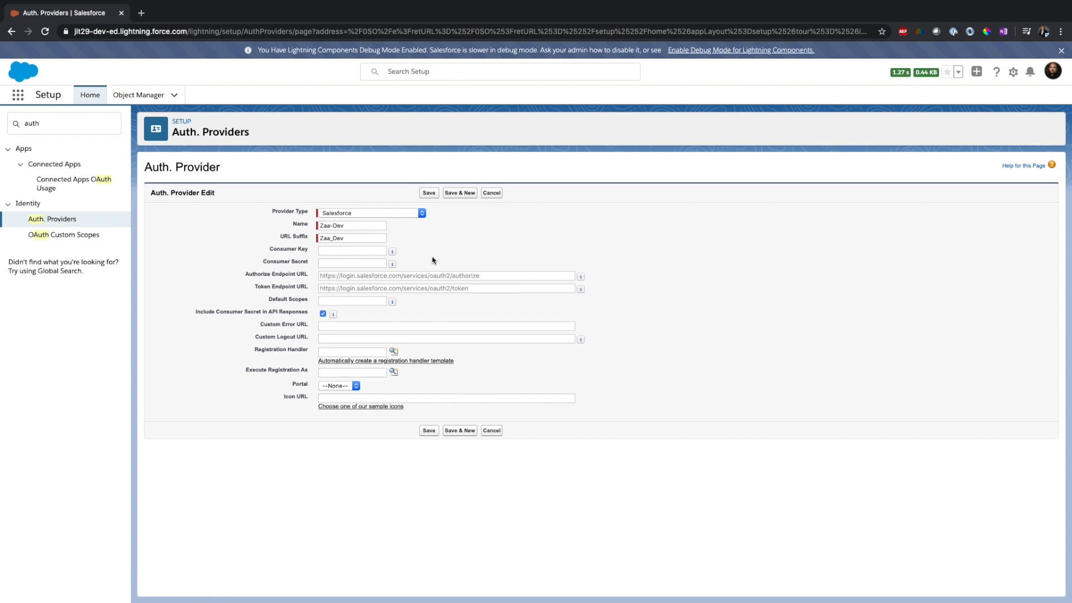
{"action": "mouse_move", "coordinate": [444, 258]}
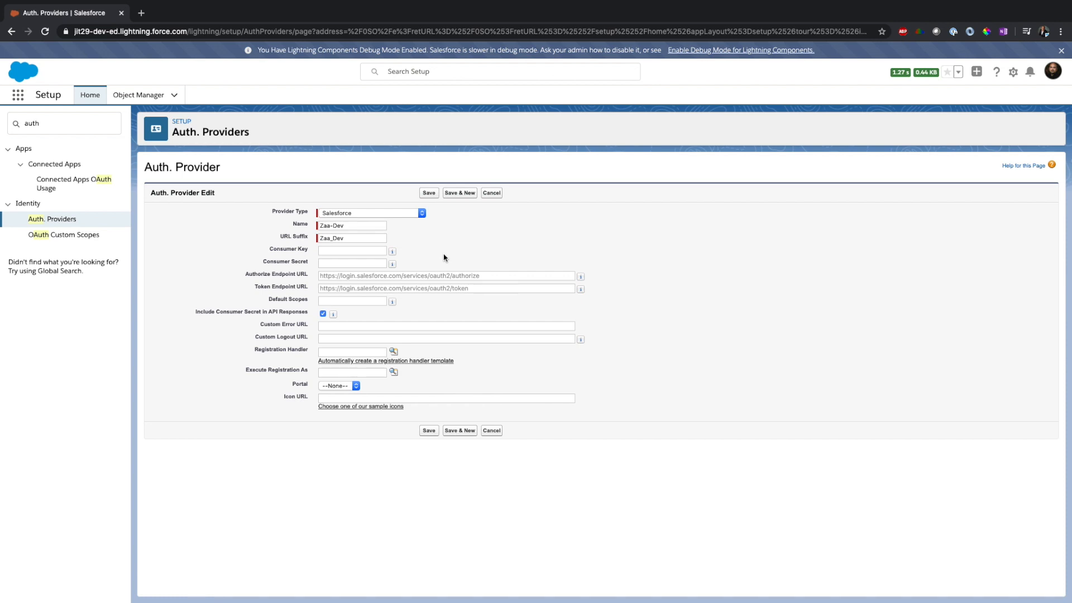
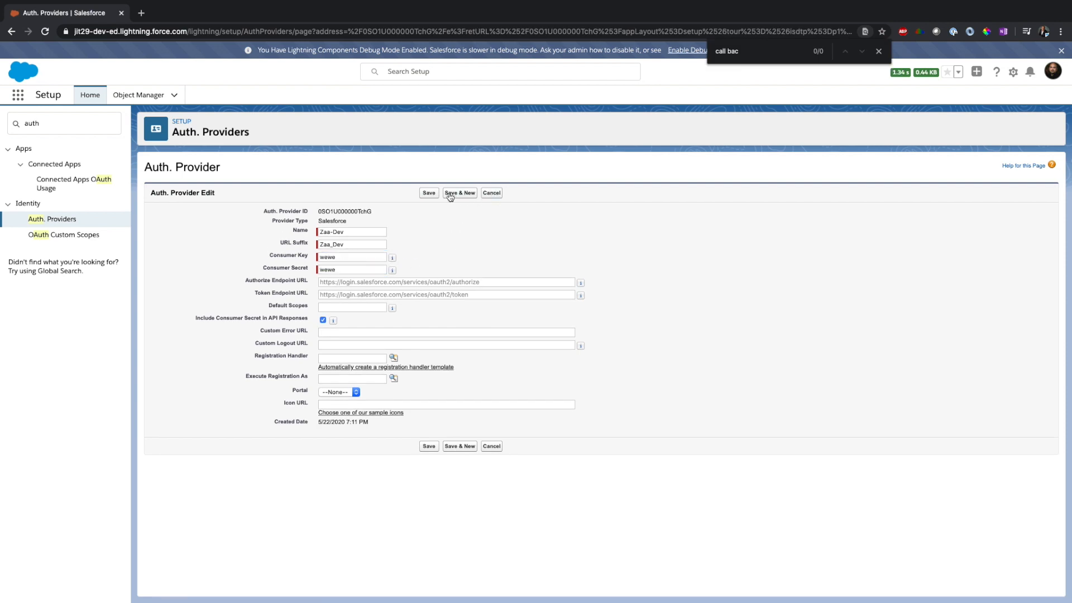
{"action": "left_click", "coordinate": [428, 192]}
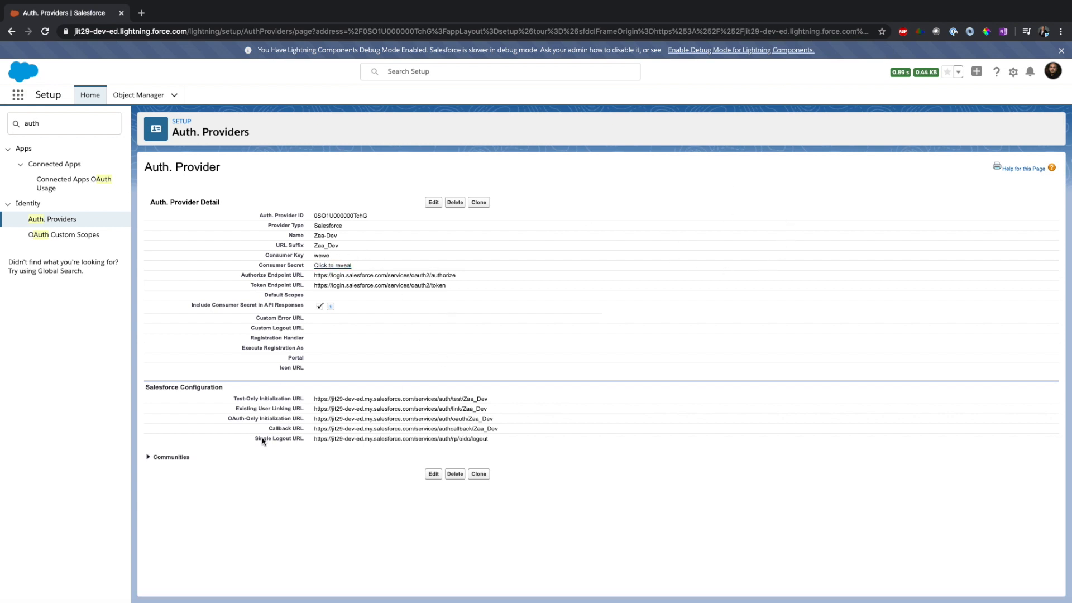
Select the Zaa-Dev provider's callback URL for copying.
{"action": "double_click", "coordinate": [342, 429]}
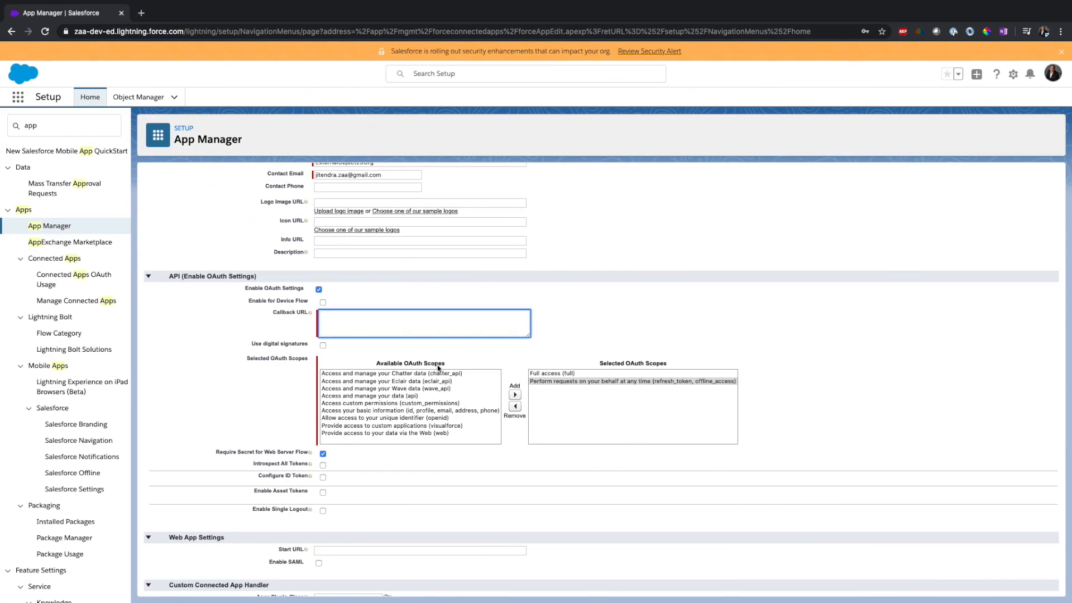
{"action": "type", "text": "https://jit29-dev-ed.my.salesforce.com/services/authcallback/Zaa_Dev"}
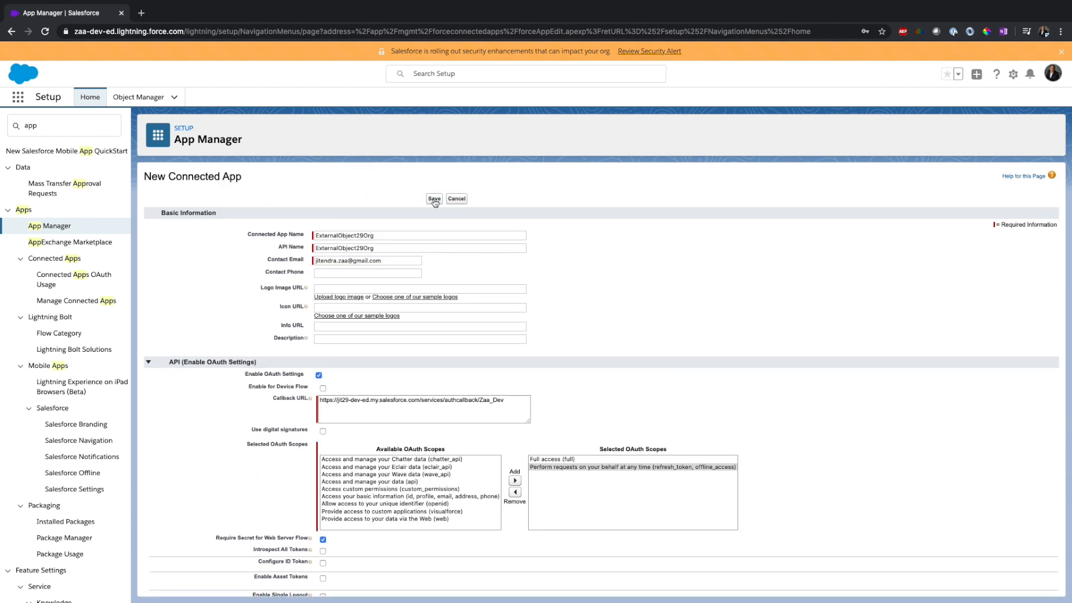
{"action": "left_click", "coordinate": [433, 199]}
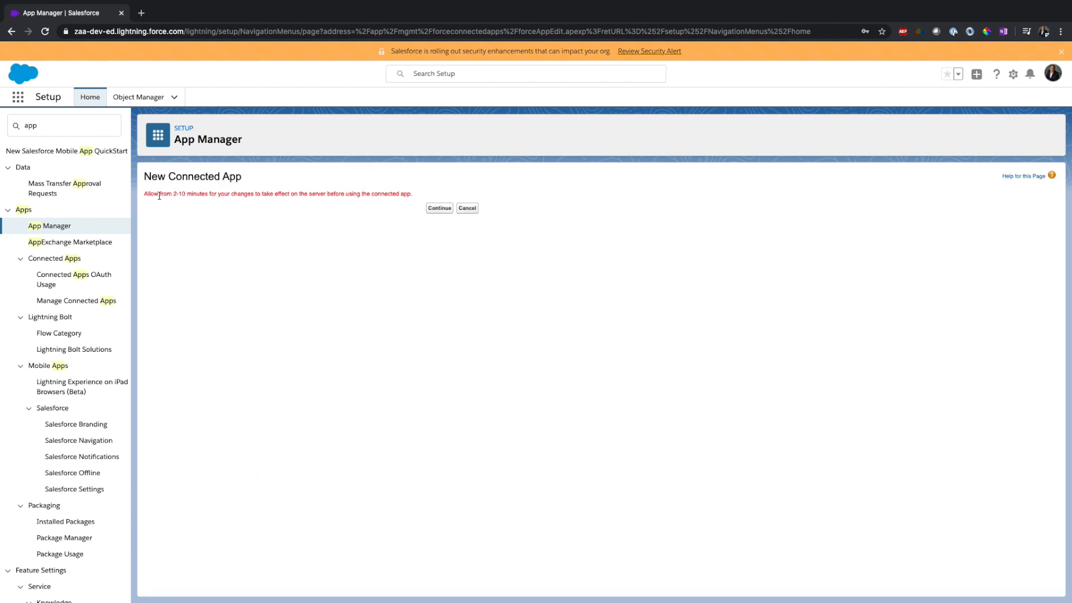
{"action": "left_click", "coordinate": [440, 208]}
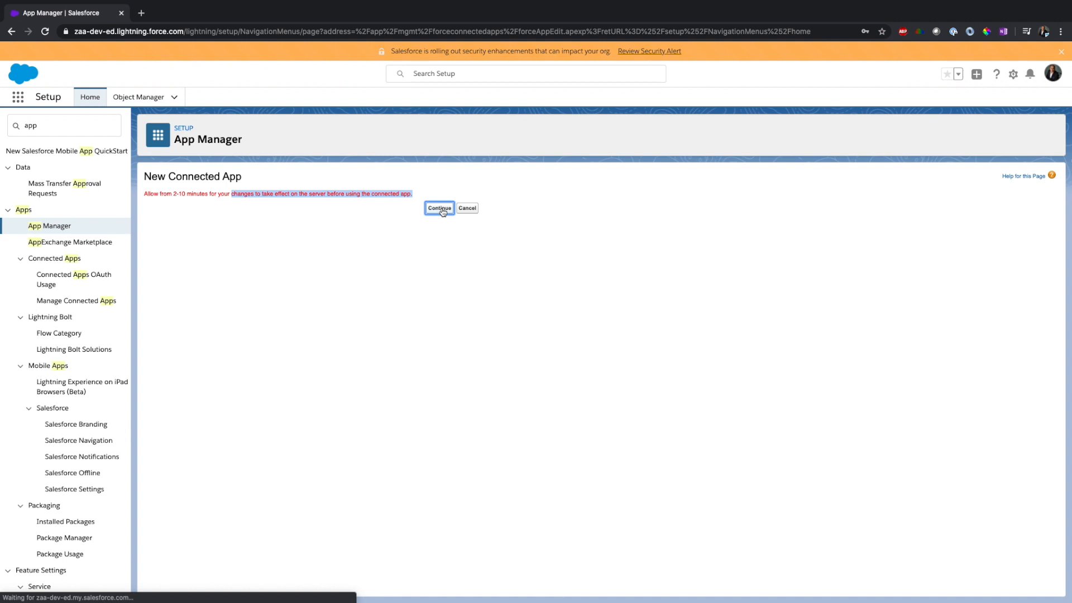
{"action": "left_click", "coordinate": [440, 207]}
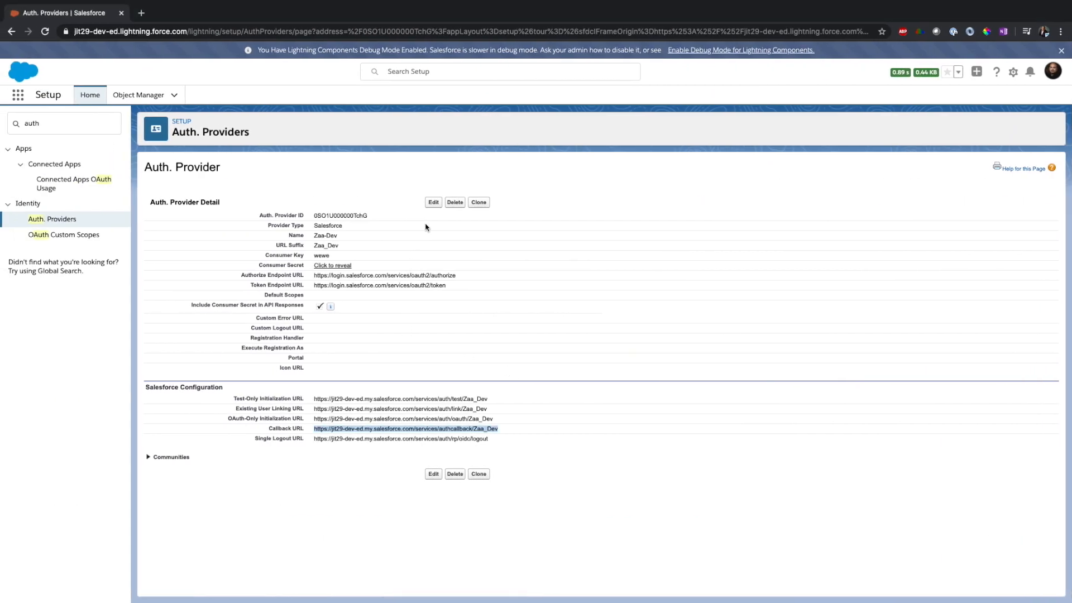
{"action": "left_click", "coordinate": [433, 202]}
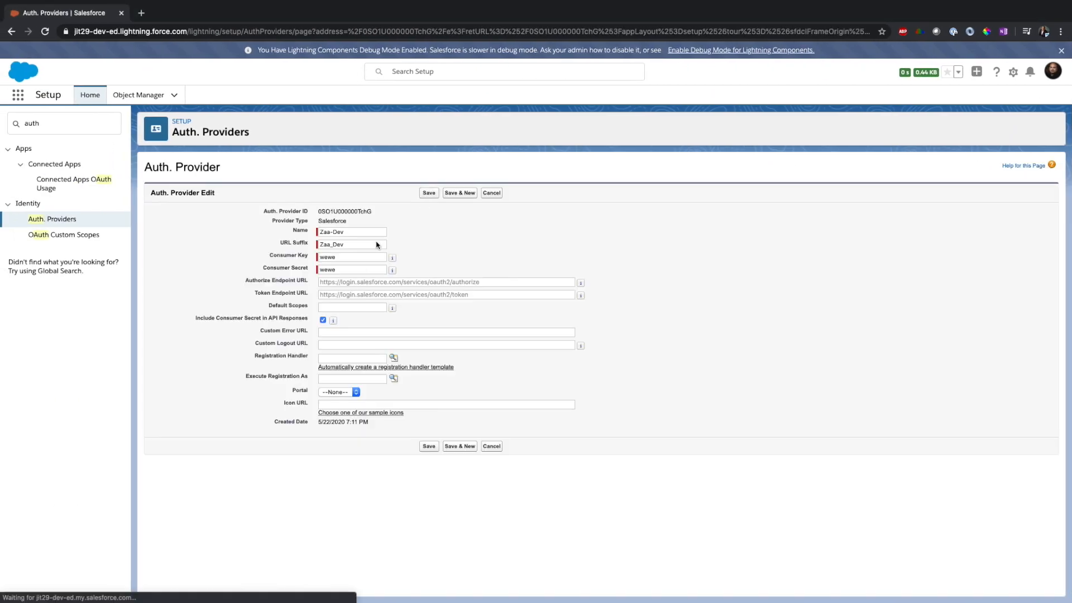
{"action": "double_click", "coordinate": [350, 257]}
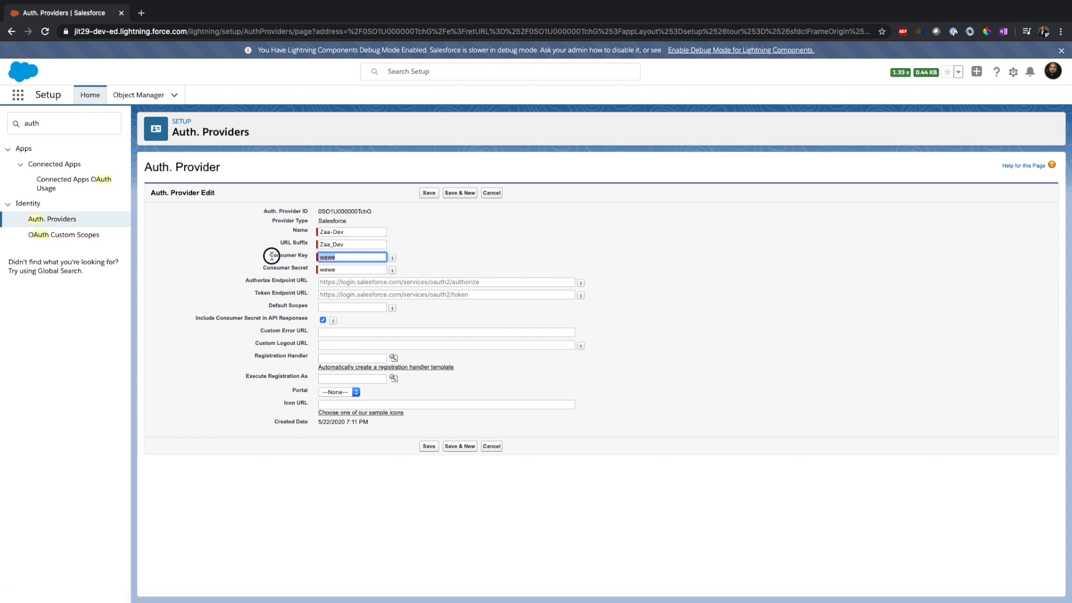
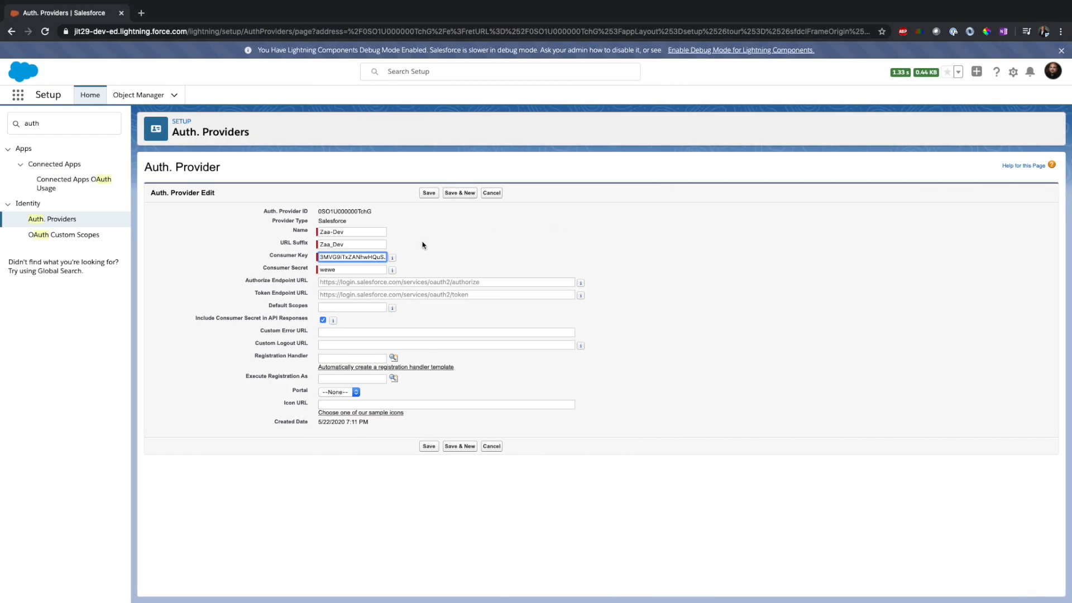
{"action": "left_click", "coordinate": [429, 192]}
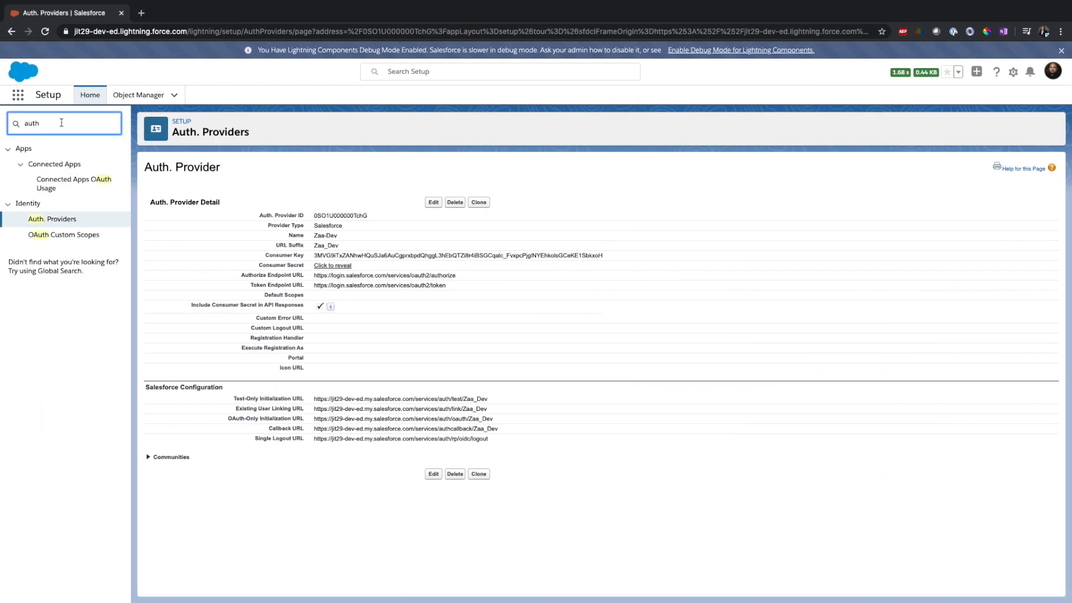
Reach External Data Sources via Quick Find 'ex'.
{"action": "type", "text": "external"}
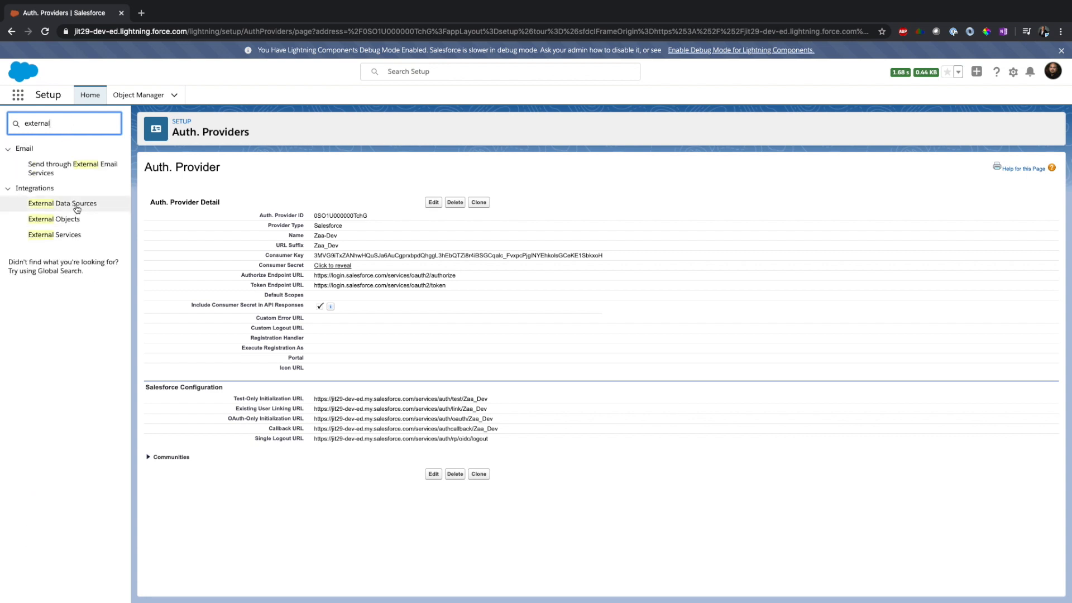
{"action": "left_click", "coordinate": [63, 203]}
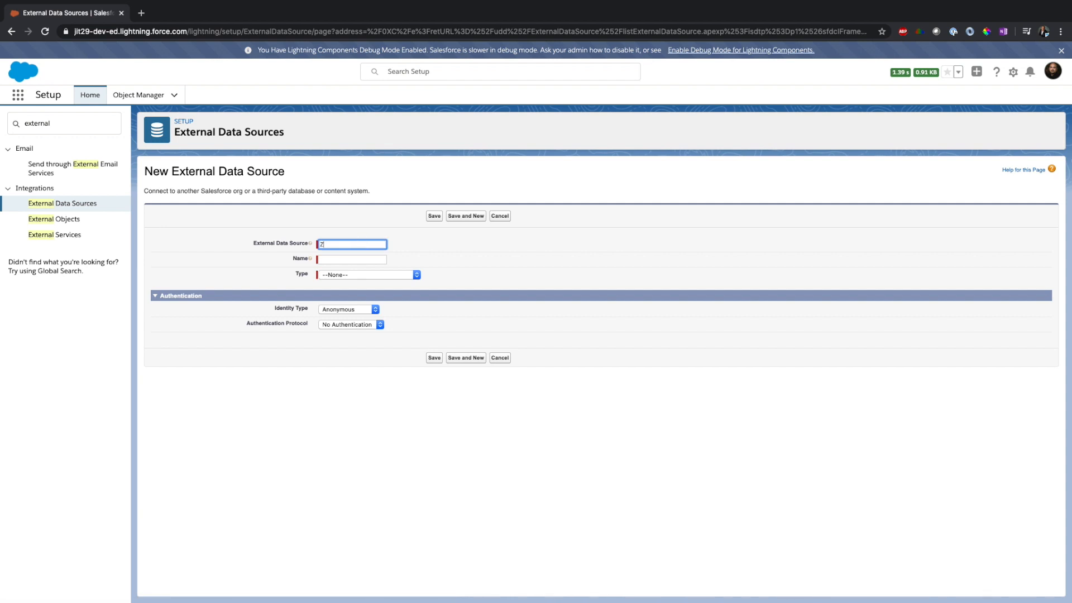
Label the data source ZaaDevOrg, choose Salesforce Connect: Cross-Org and Named Principal identity.
{"action": "type", "text": "aaDevOrg"}
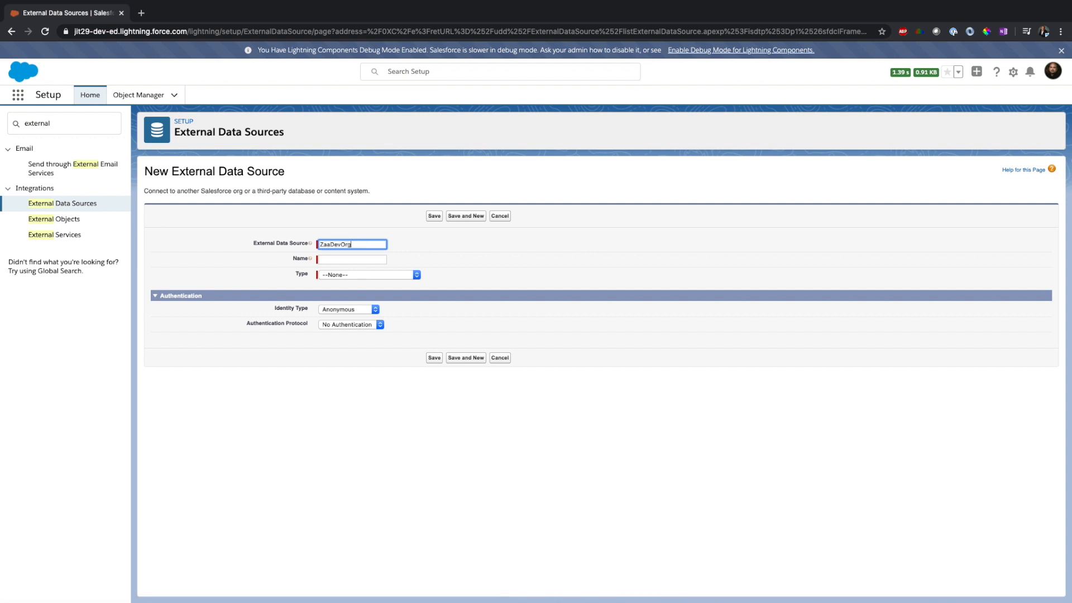
{"action": "left_click", "coordinate": [369, 275]}
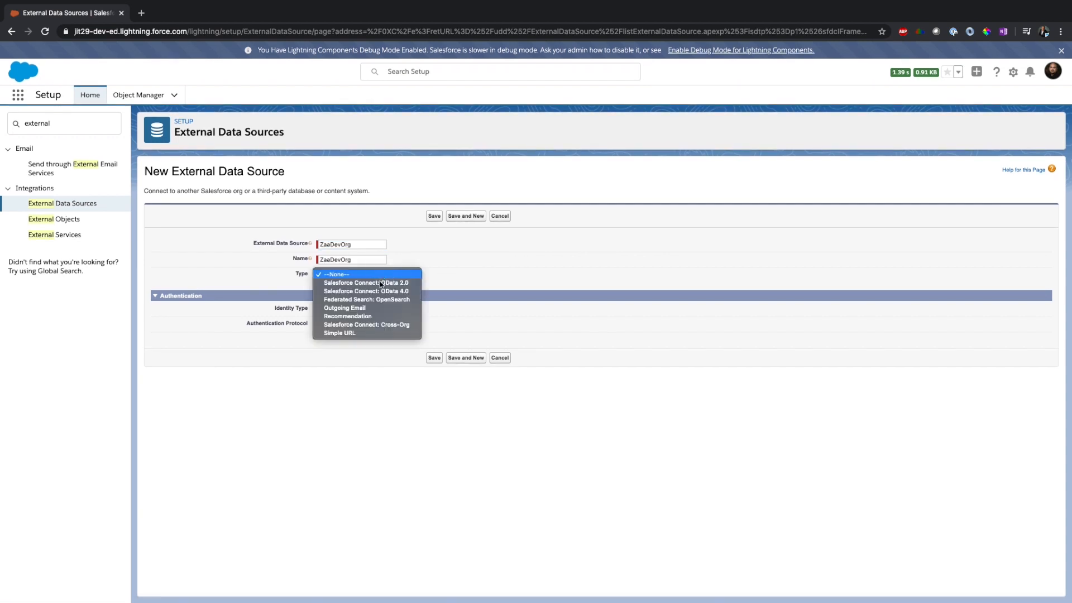
{"action": "left_click", "coordinate": [366, 324]}
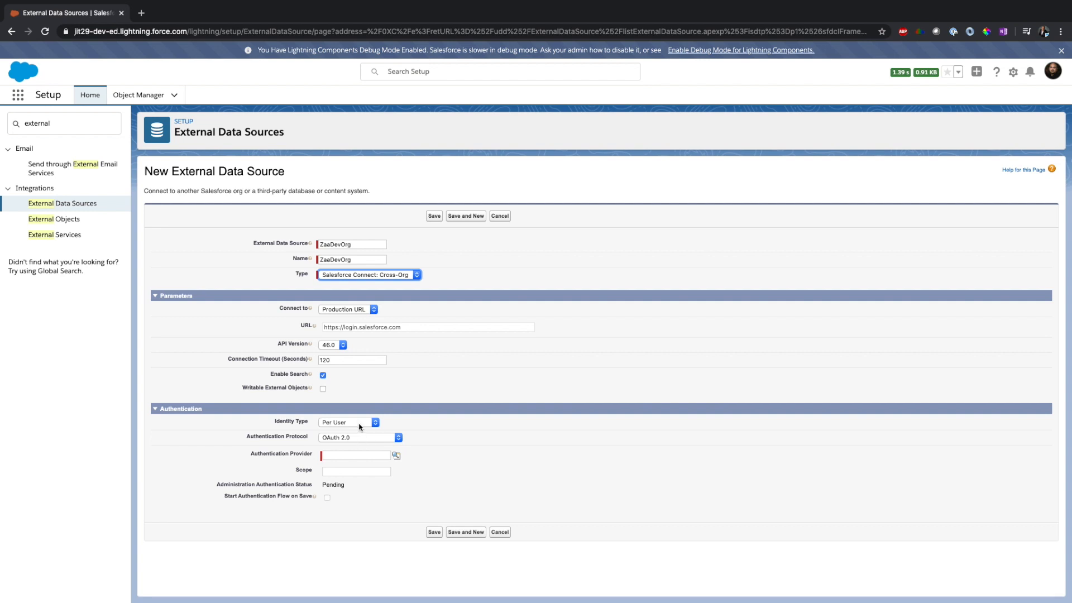
{"action": "left_click", "coordinate": [349, 422]}
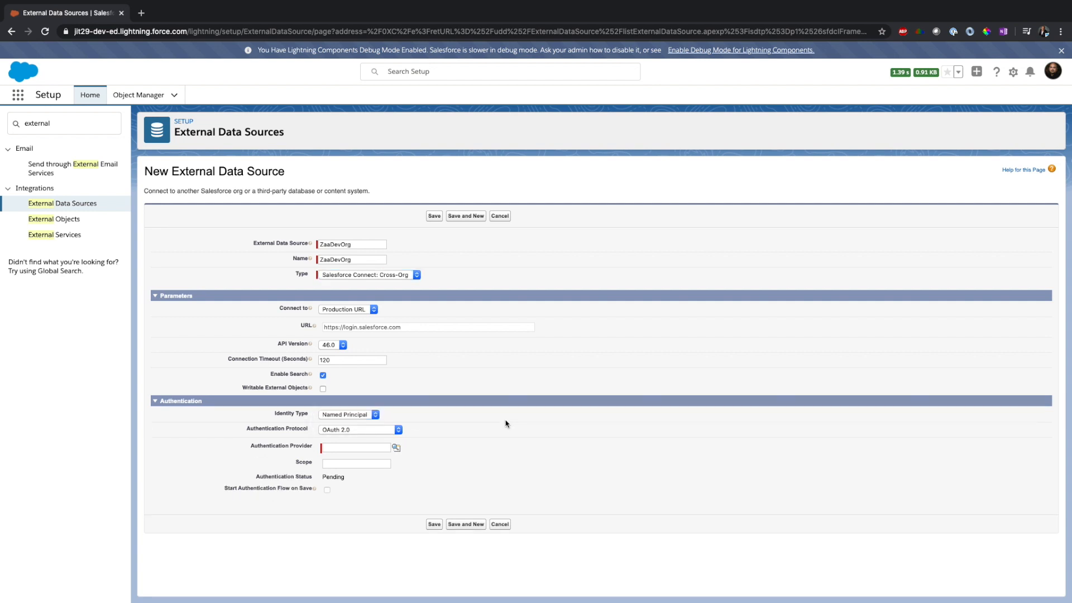
{"action": "mouse_move", "coordinate": [485, 424]}
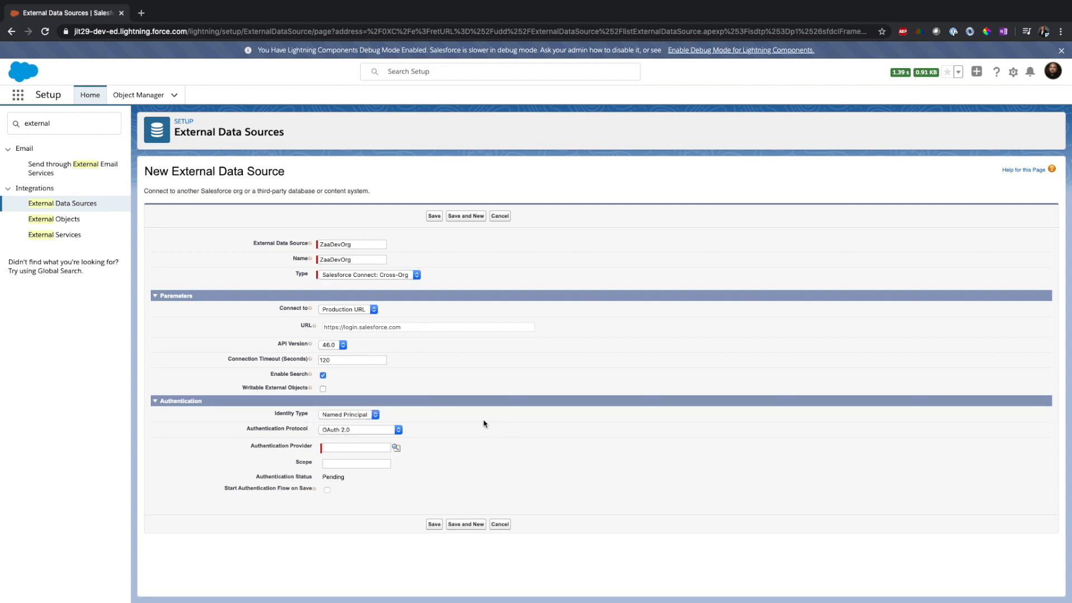
{"action": "left_click", "coordinate": [347, 414]}
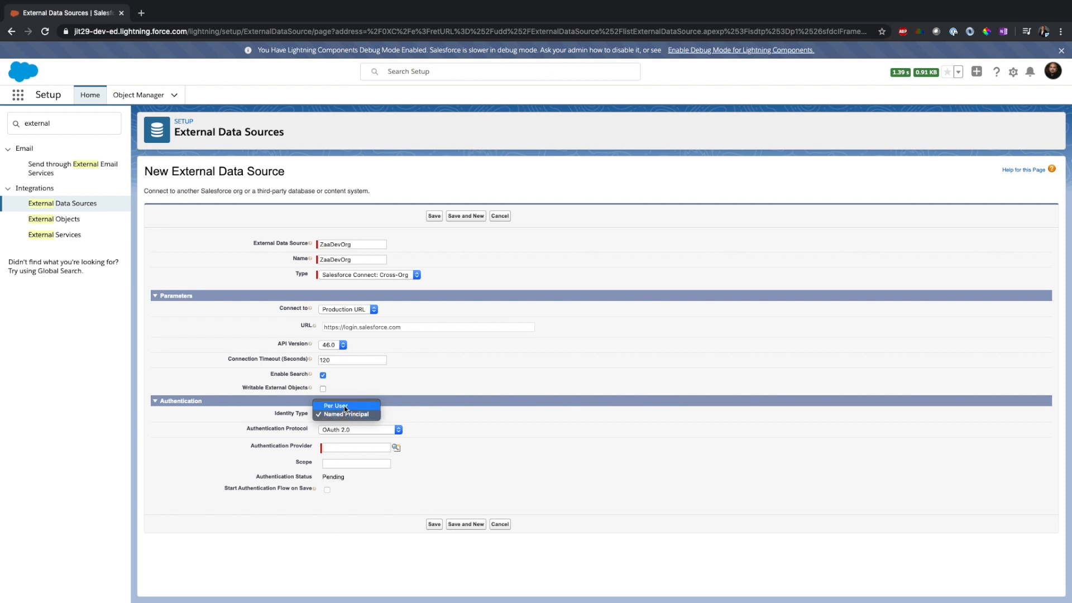
{"action": "left_click", "coordinate": [346, 413]}
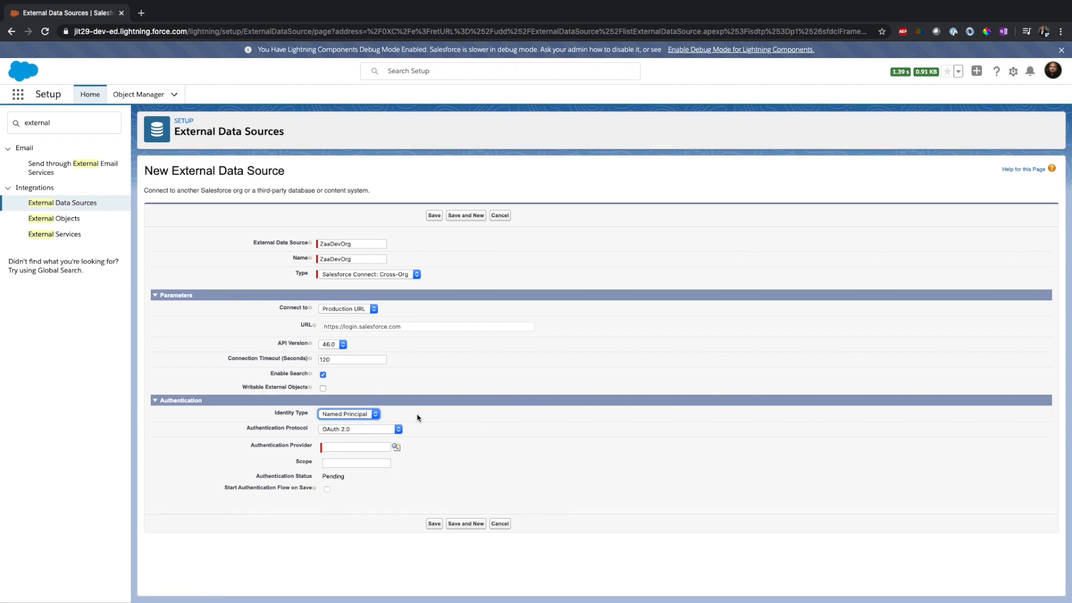
Set the authentication provider to Zaa-Dev with scope 'full'.
{"action": "left_click", "coordinate": [395, 447]}
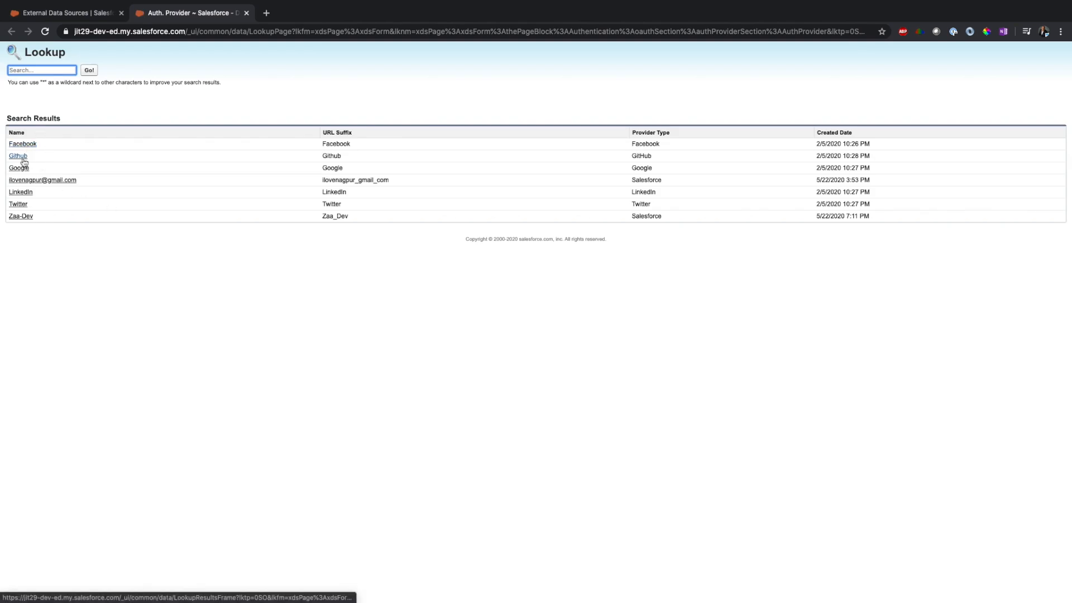
{"action": "left_click", "coordinate": [19, 217]}
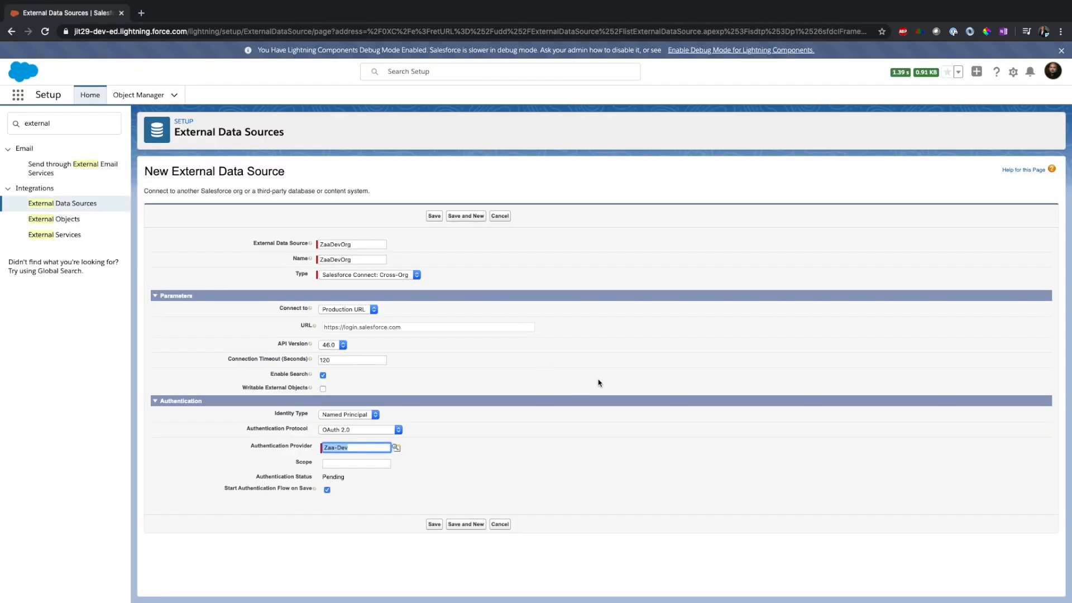
{"action": "left_click", "coordinate": [355, 463]}
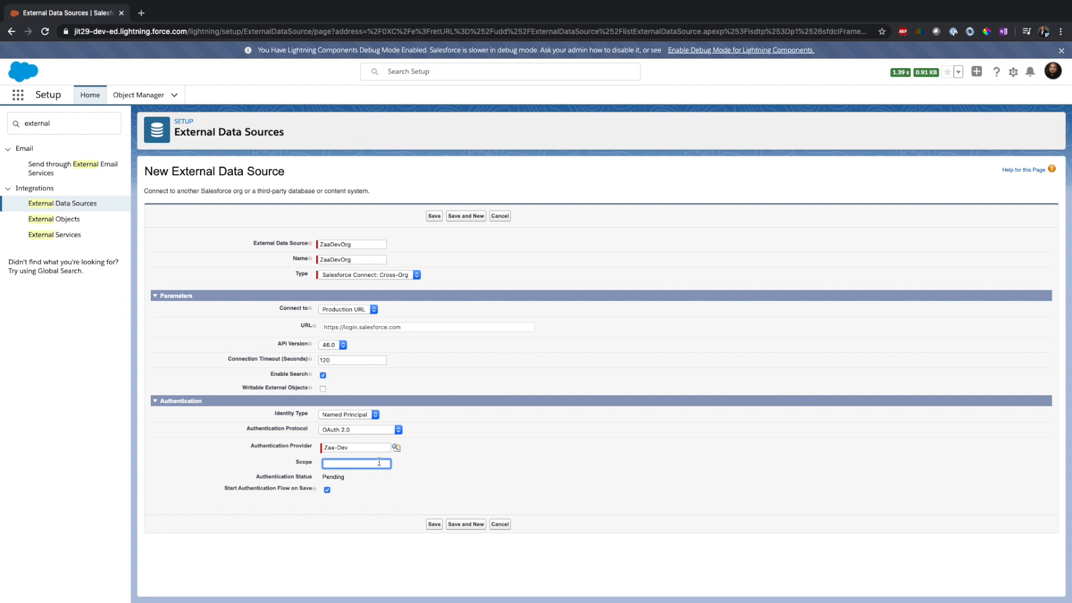
{"action": "type", "text": "full"}
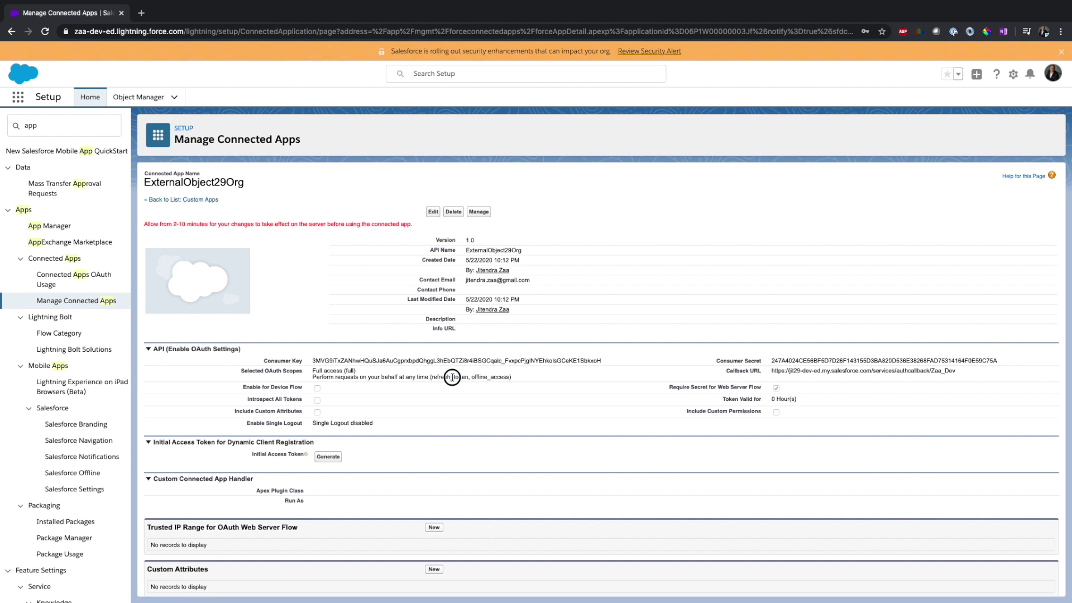
Select refresh_token from the connected app's OAuth scopes to extend the data source scope.
{"action": "double_click", "coordinate": [446, 378]}
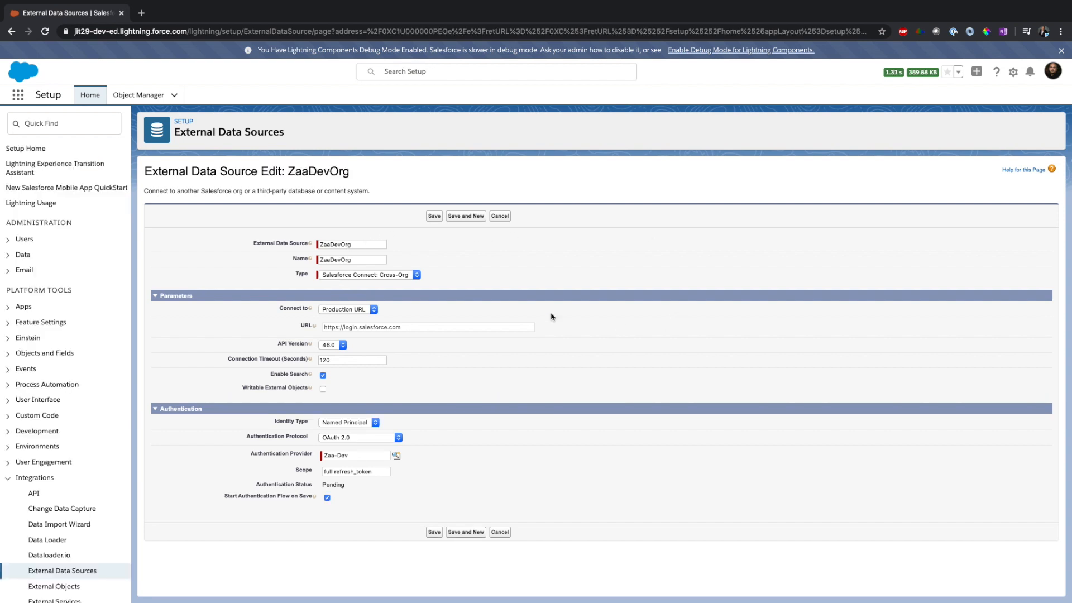
{"action": "mouse_move", "coordinate": [286, 394]}
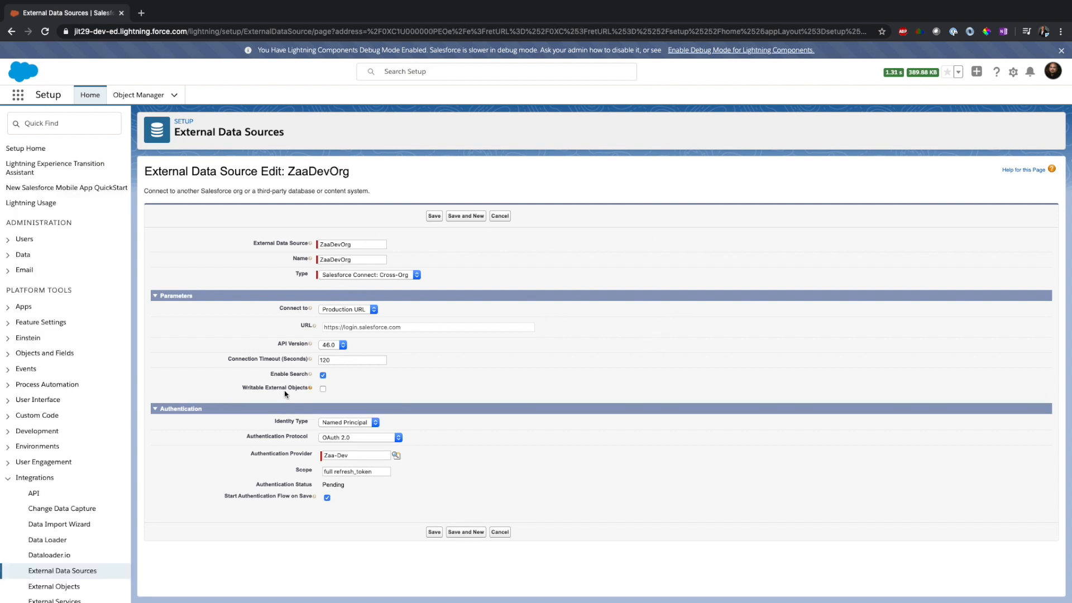
Enable Writable External Objects and save ZaaDevOrg, starting the authentication flow.
{"action": "left_click", "coordinate": [321, 388]}
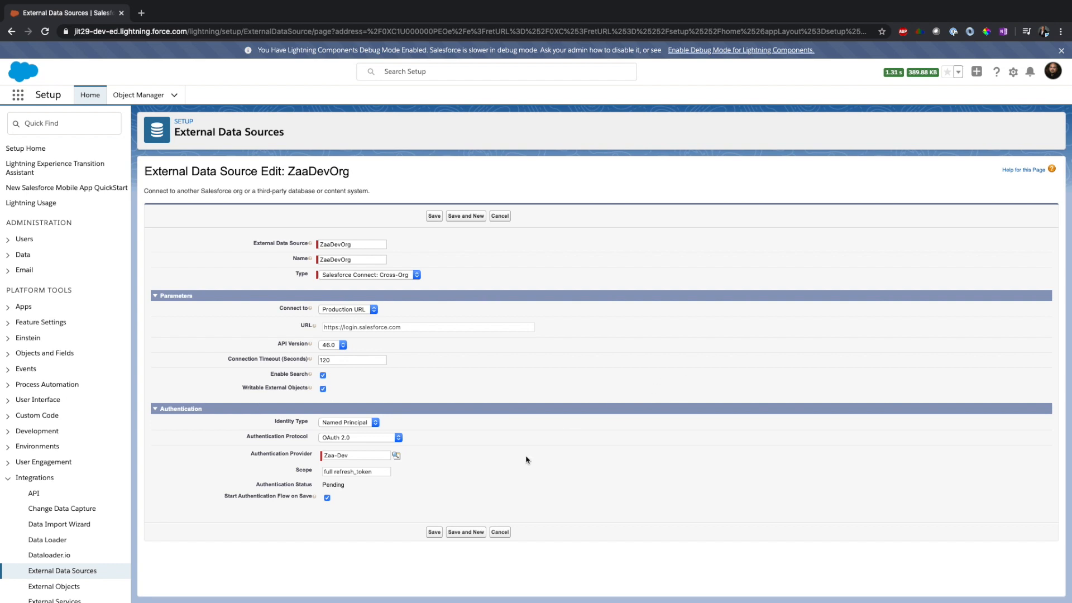
{"action": "left_click", "coordinate": [434, 531]}
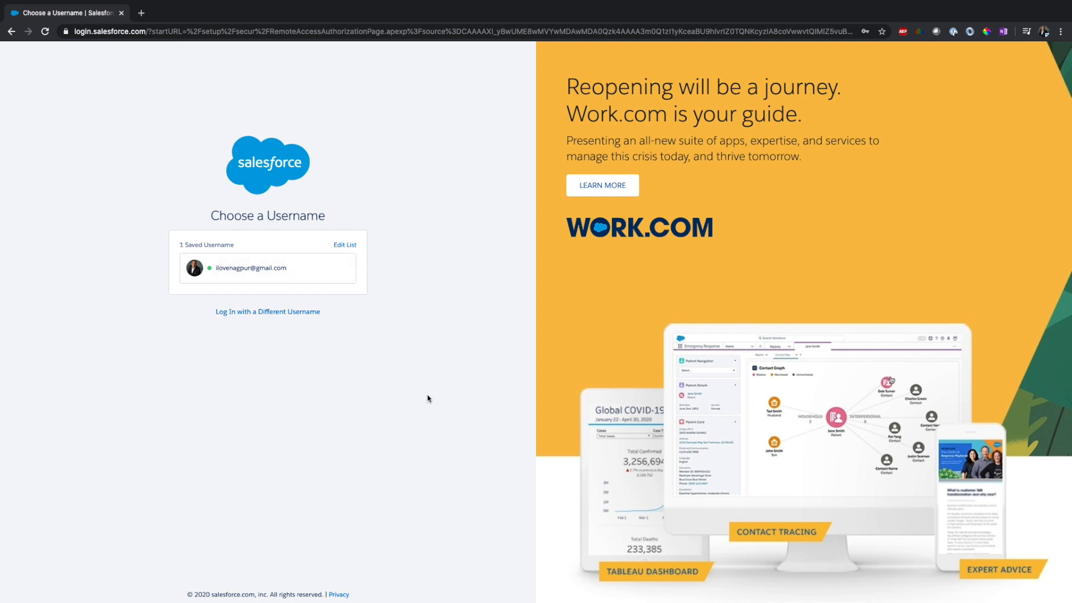
{"action": "mouse_move", "coordinate": [422, 397]}
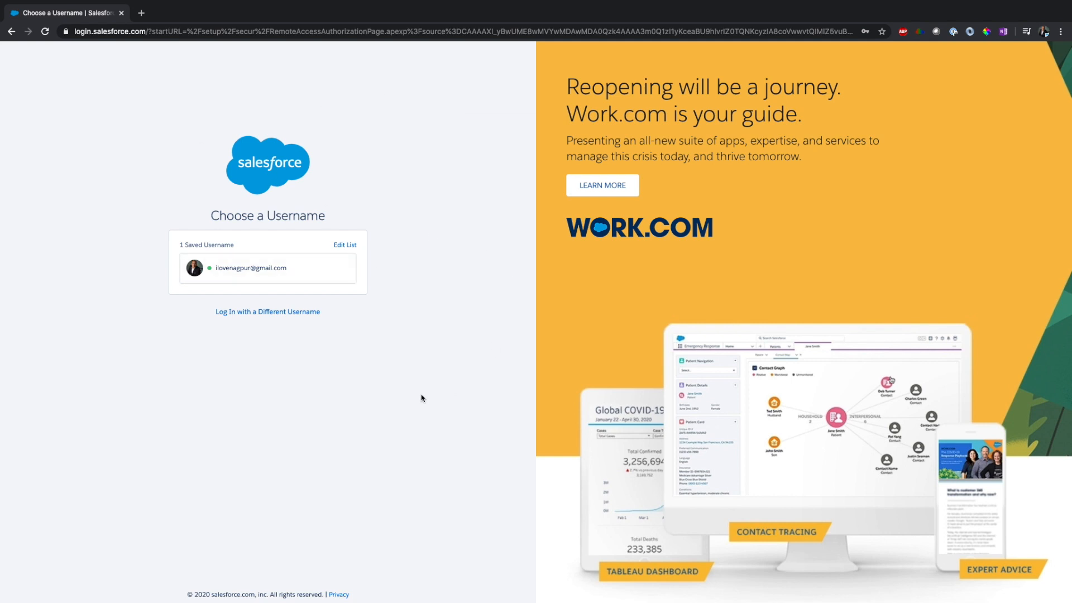
Log in with the saved username and allow the connected app access to the source org.
{"action": "left_click", "coordinate": [290, 270]}
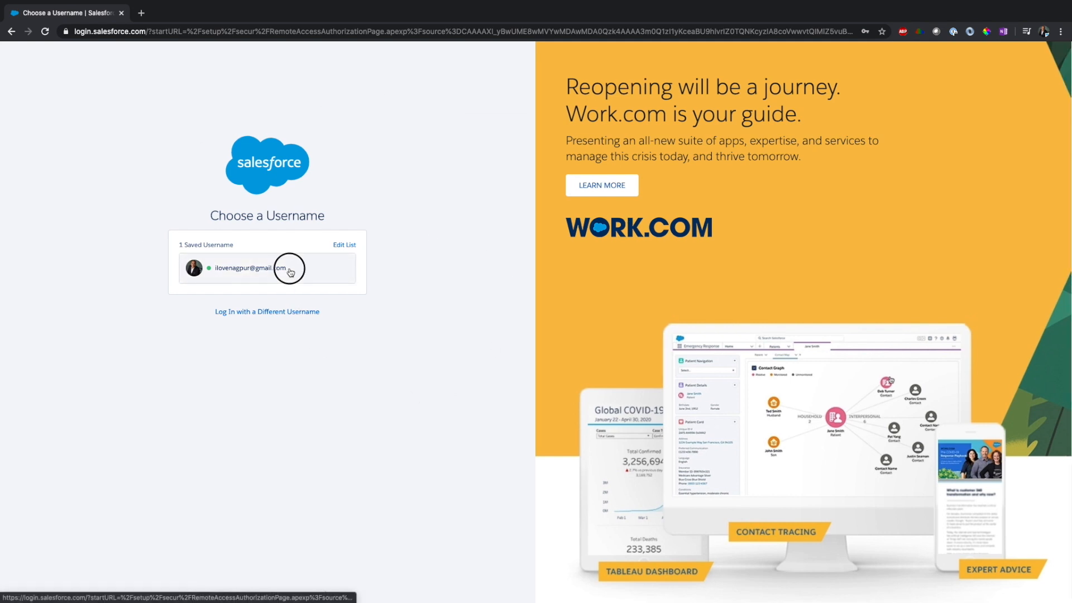
{"action": "left_click", "coordinate": [288, 267]}
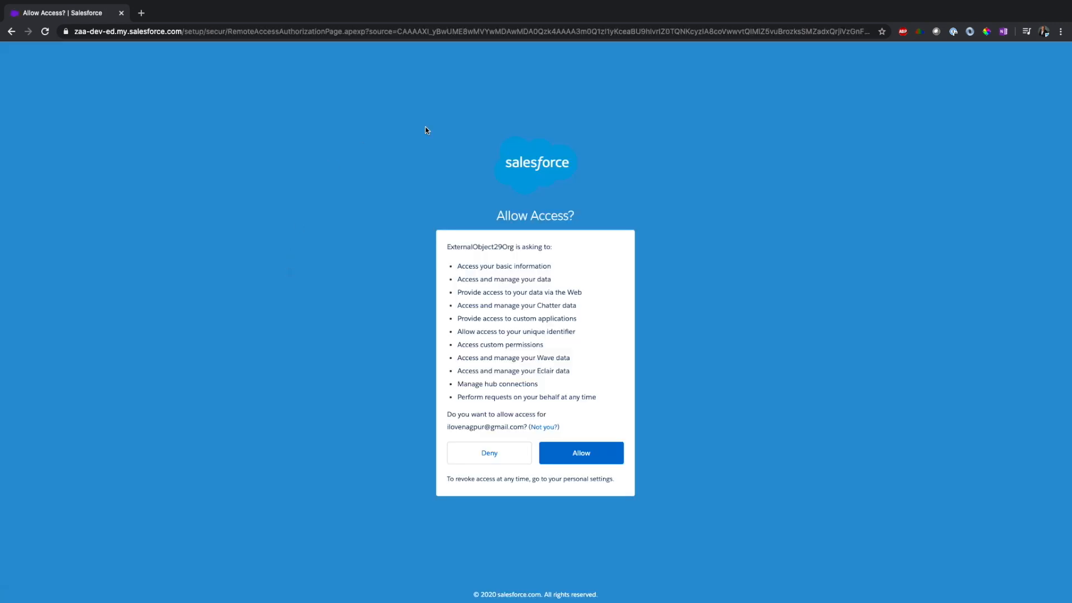
{"action": "mouse_move", "coordinate": [751, 478]}
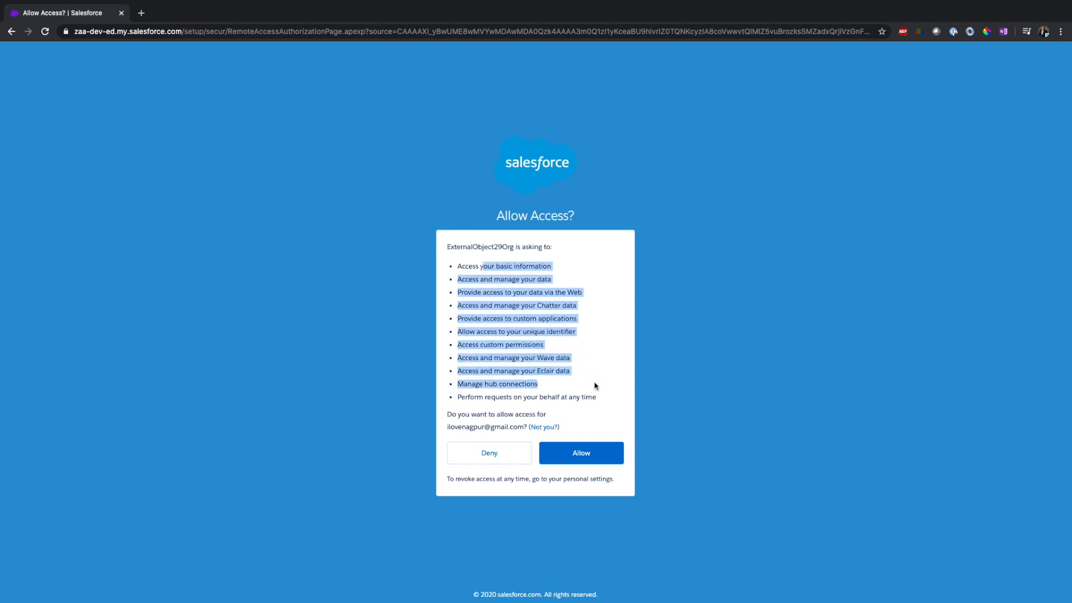
{"action": "left_click", "coordinate": [581, 453]}
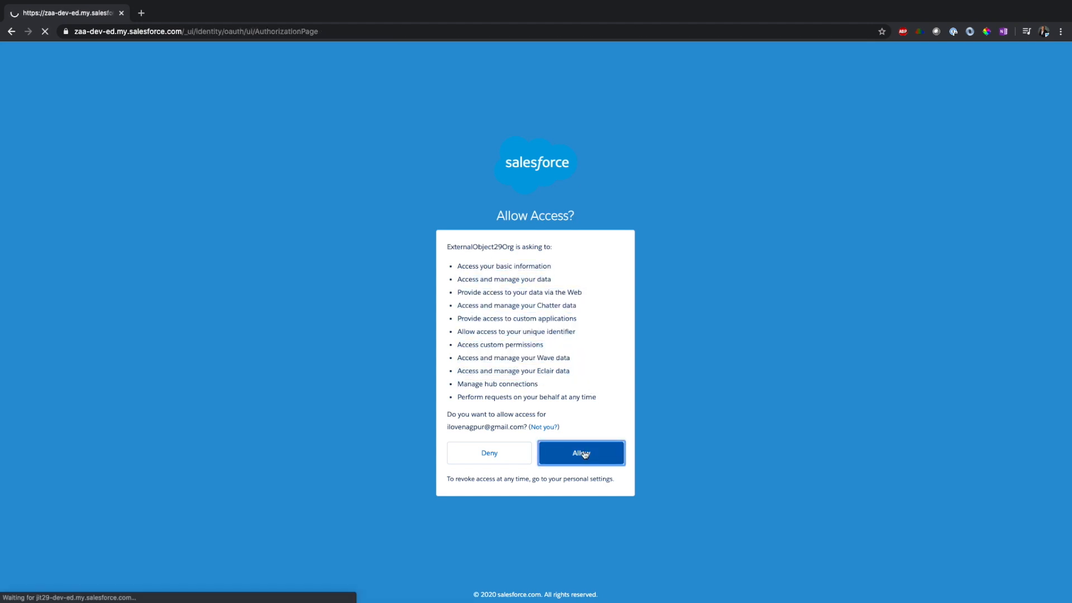
{"action": "left_click", "coordinate": [580, 453]}
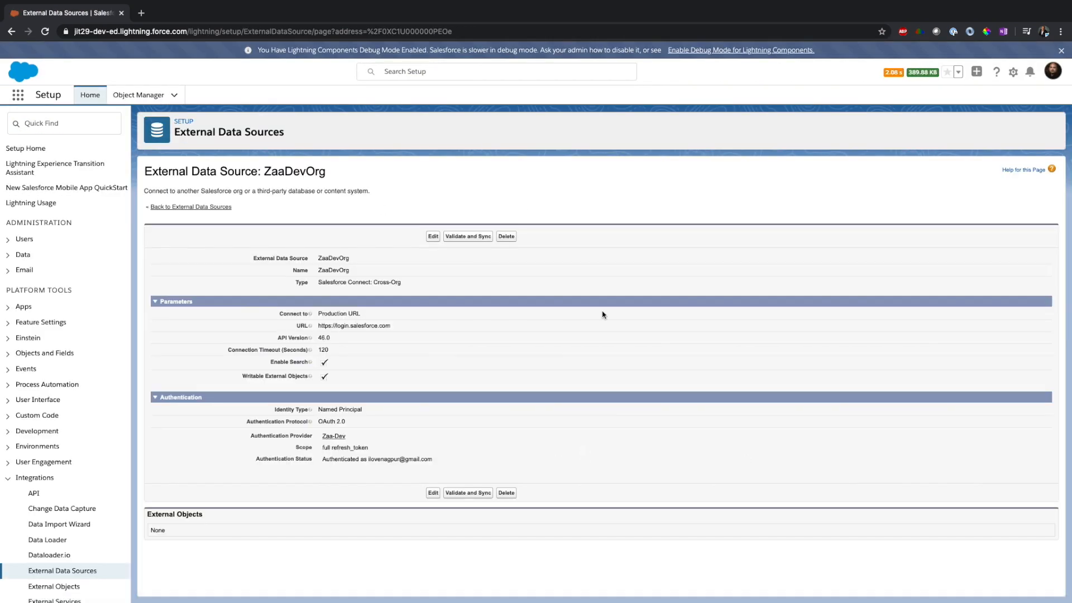
{"action": "mouse_move", "coordinate": [485, 529]}
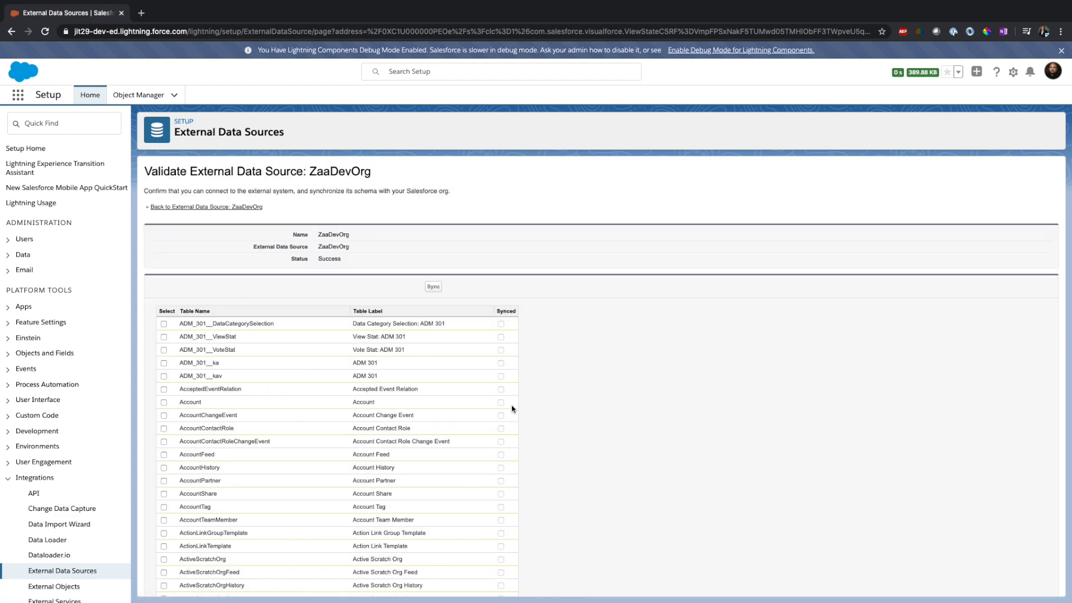
Select the ZaaDevOrg Account table and sync it as an external object, acknowledging the currency-field warning.
{"action": "scroll", "scroll_direction": "down", "scroll_amount": 3}
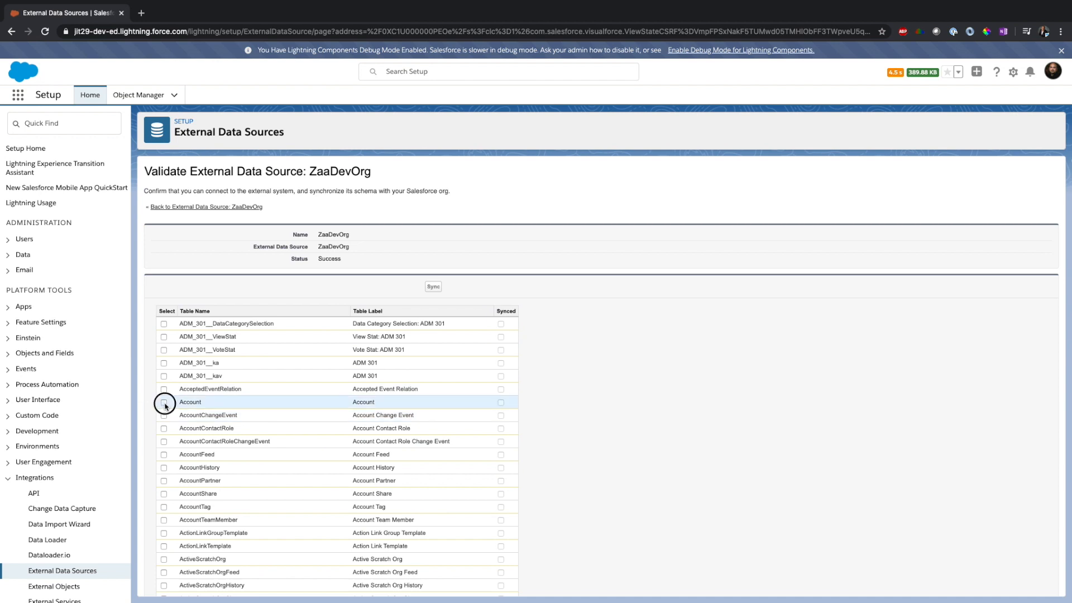
{"action": "left_click", "coordinate": [163, 402]}
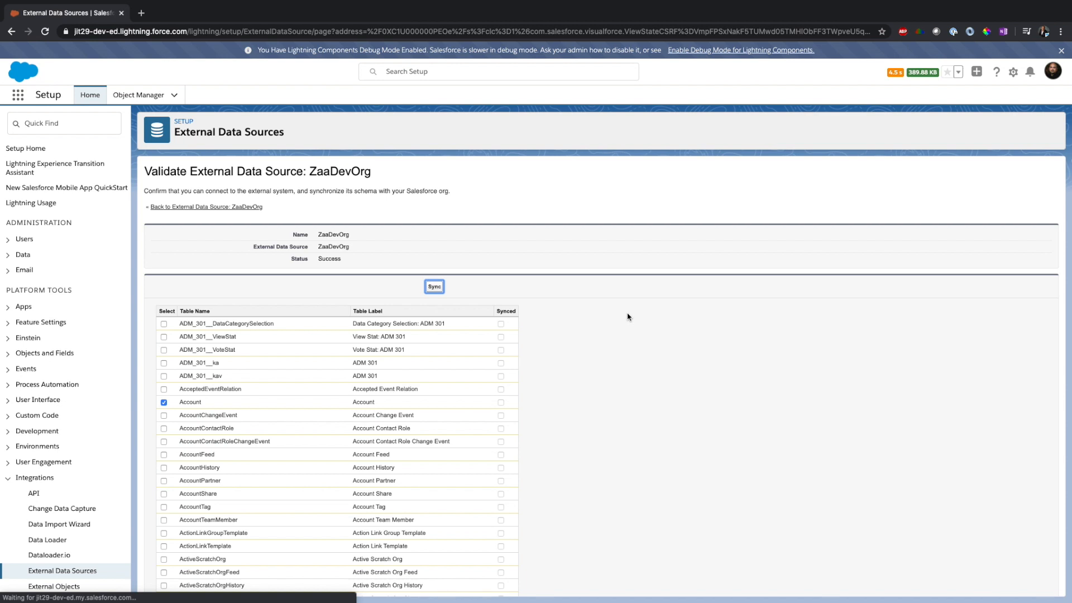
{"action": "left_click", "coordinate": [434, 286]}
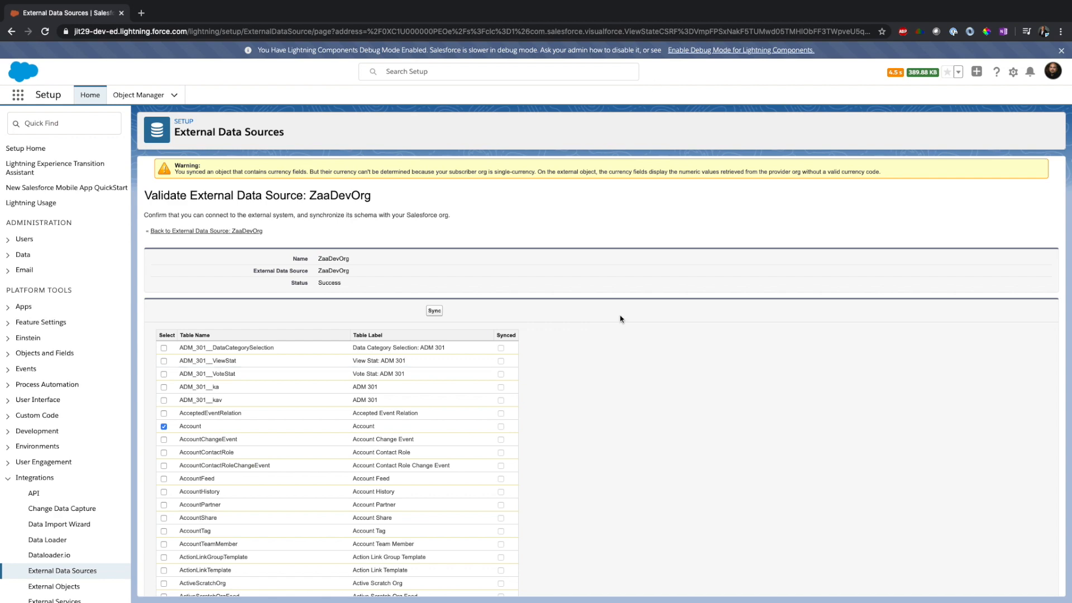
{"action": "mouse_move", "coordinate": [449, 320]}
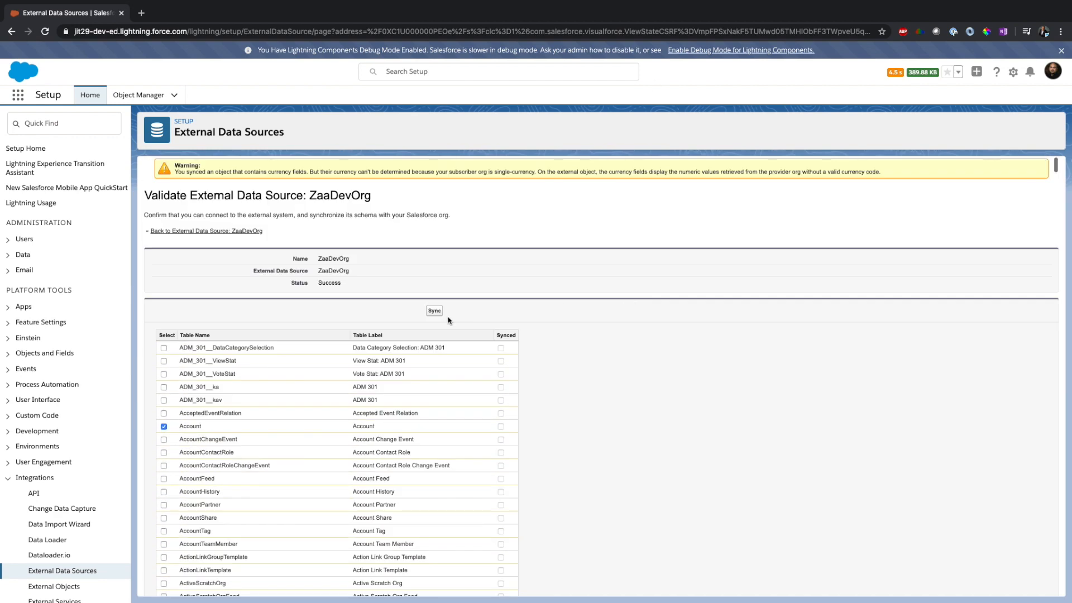
{"action": "left_click", "coordinate": [433, 310]}
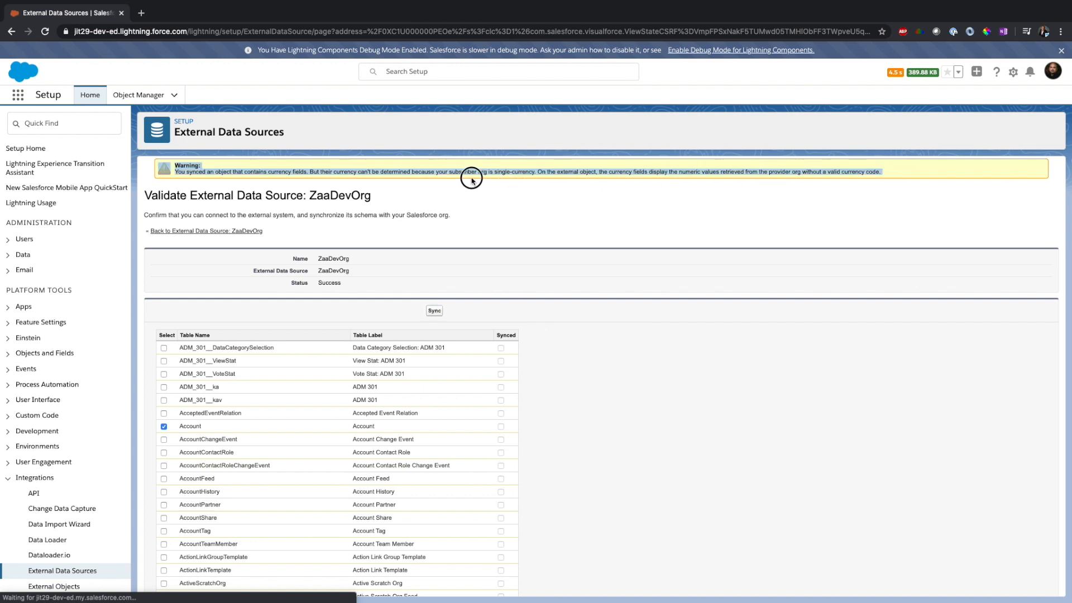
{"action": "left_click", "coordinate": [434, 310]}
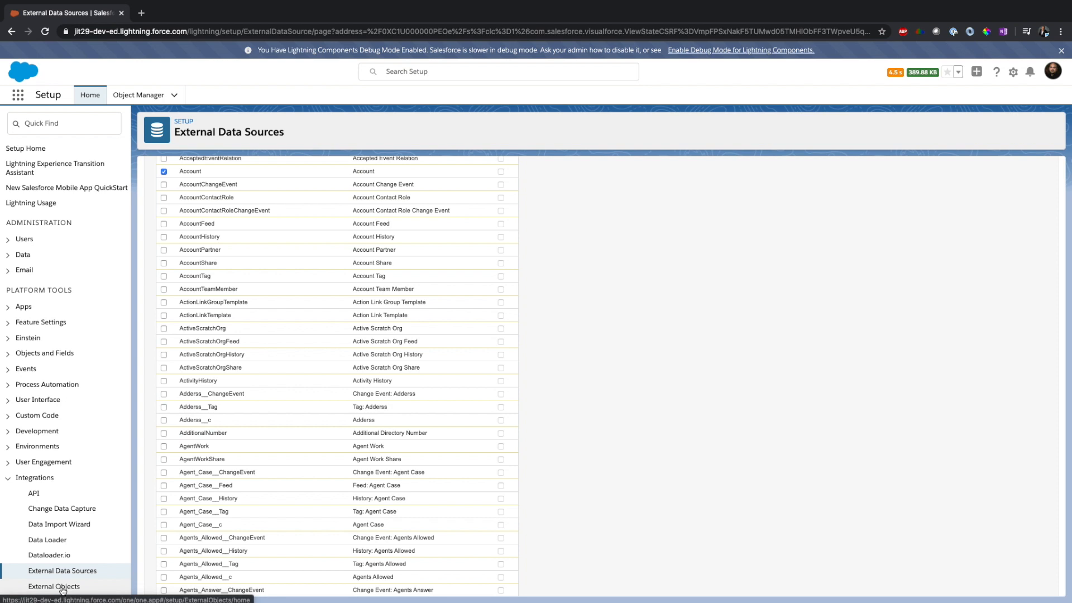
Rename the synced Account external object's Label and Plural Label to Account Ext and save.
{"action": "left_click", "coordinate": [45, 587]}
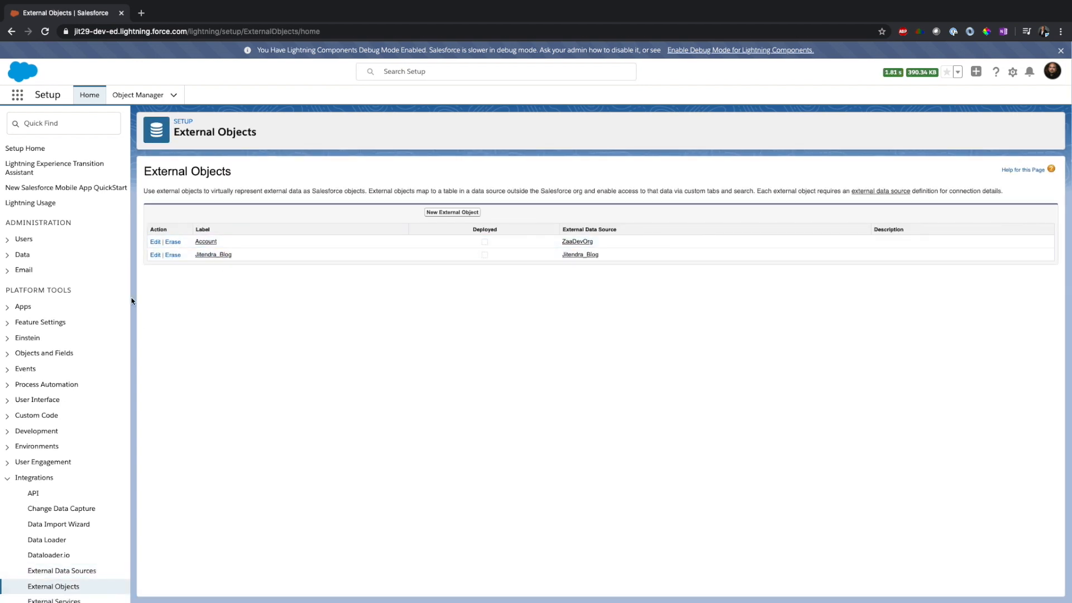
{"action": "left_click", "coordinate": [154, 241]}
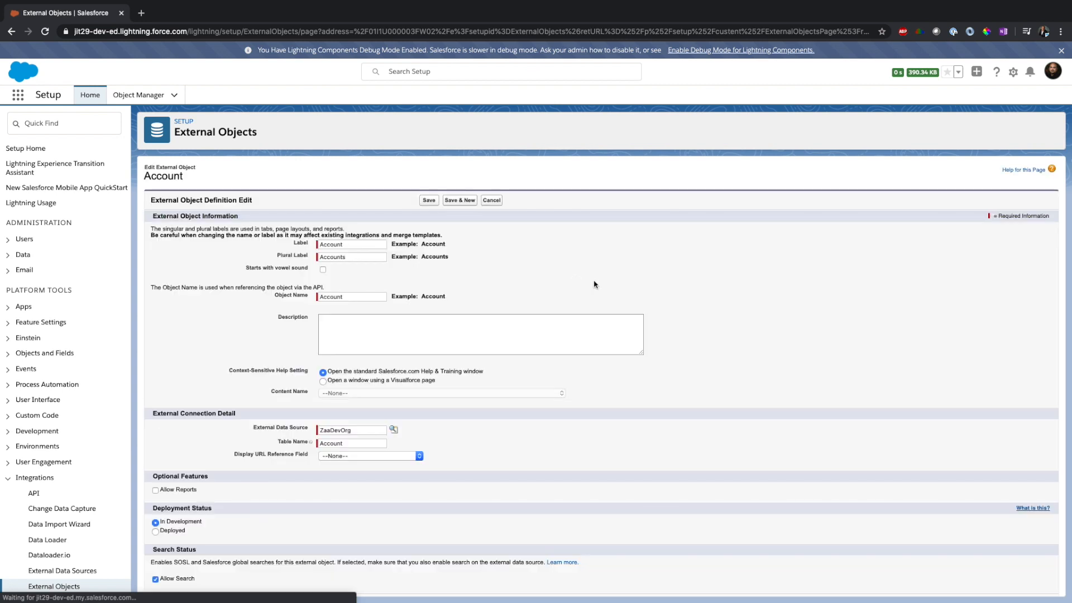
{"action": "left_click", "coordinate": [350, 244]}
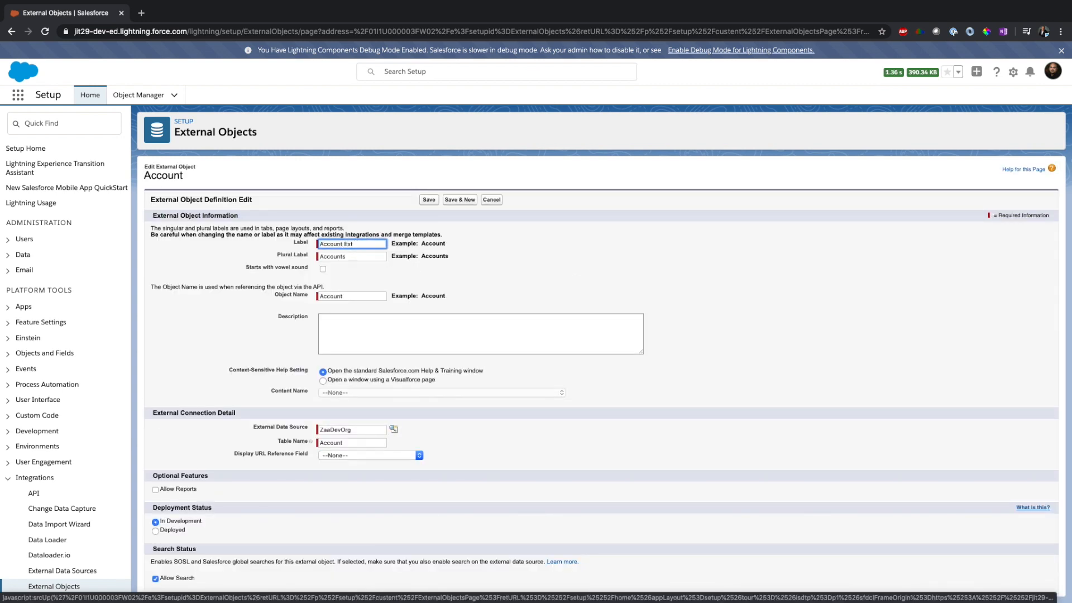
{"action": "left_click", "coordinate": [350, 256]}
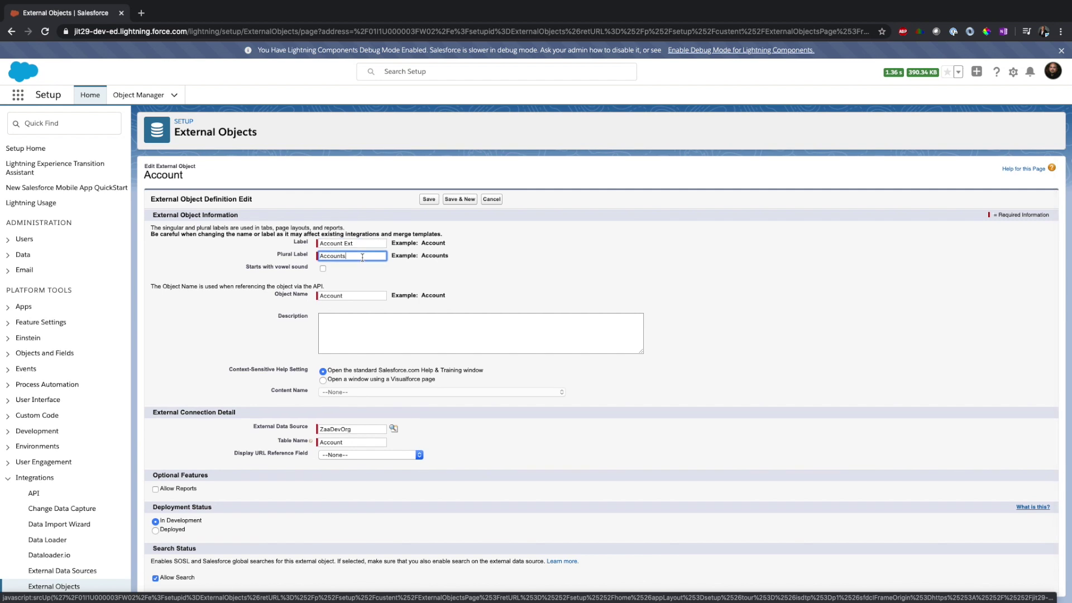
{"action": "key", "text": "Backspace"}
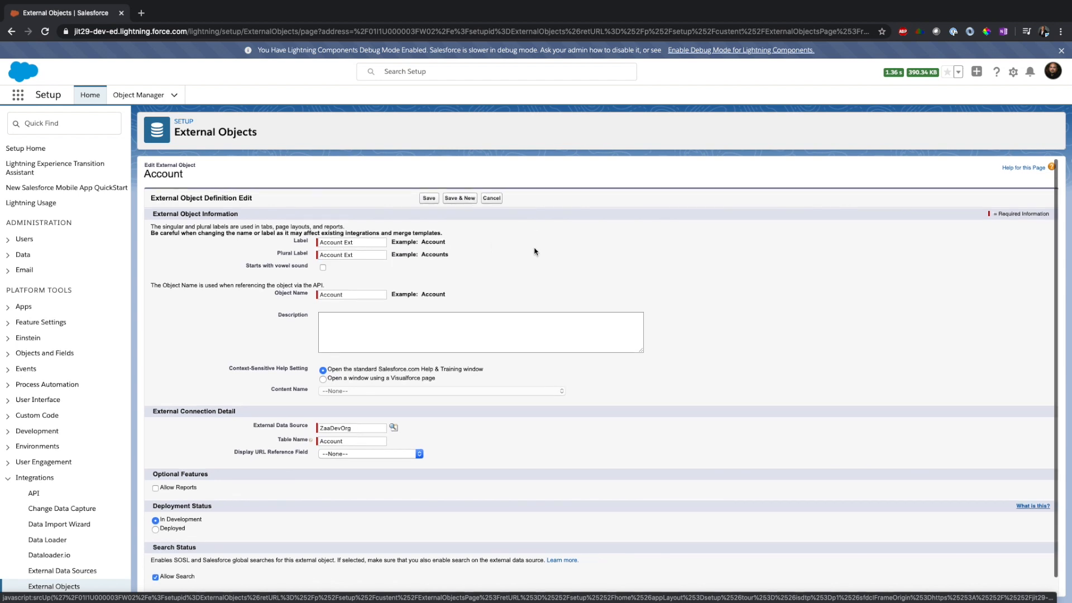
{"action": "left_click", "coordinate": [429, 199]}
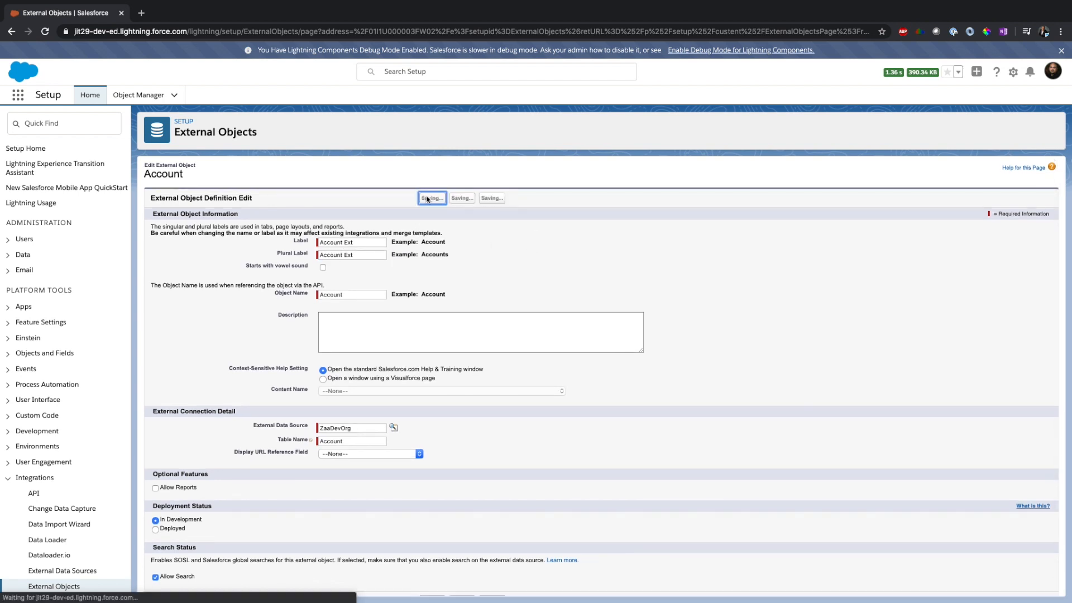
{"action": "left_click", "coordinate": [431, 198]}
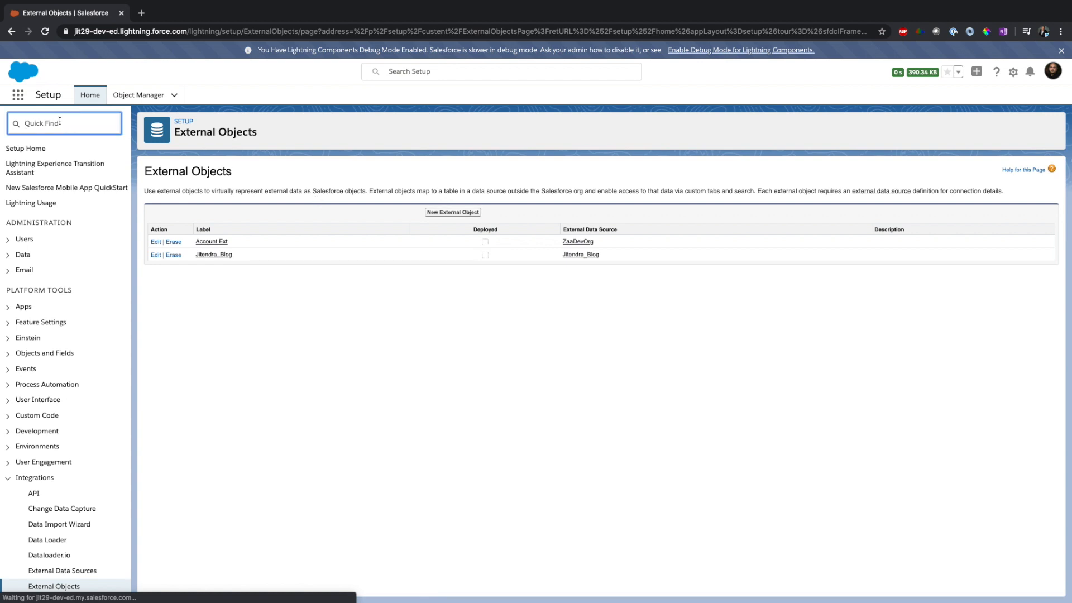
Search Setup for tabs and start a new custom object tab for Account Ext.
{"action": "type", "text": "tab"}
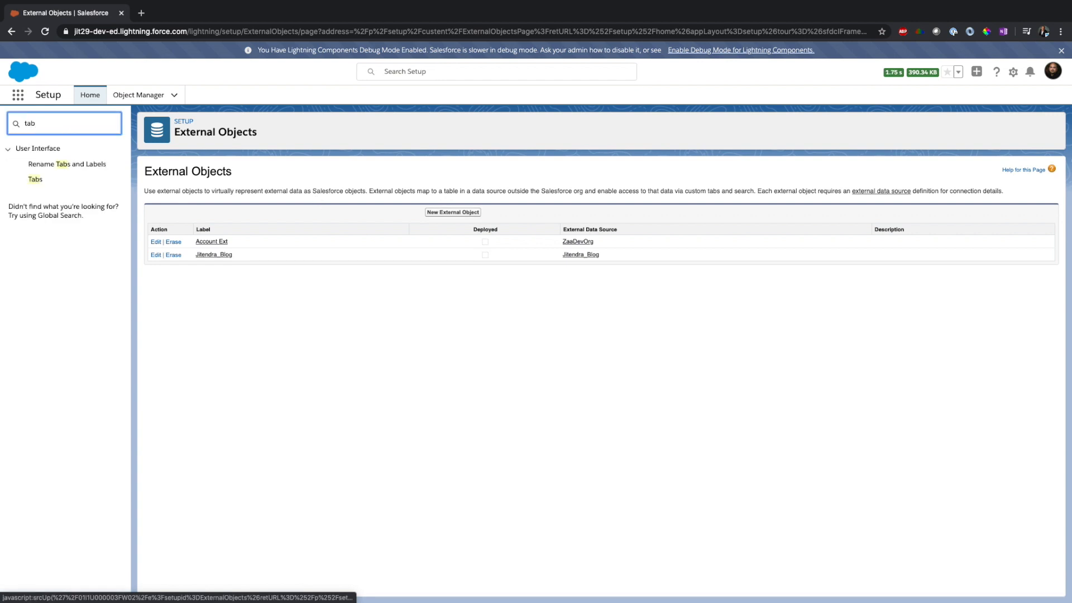
{"action": "left_click", "coordinate": [33, 179]}
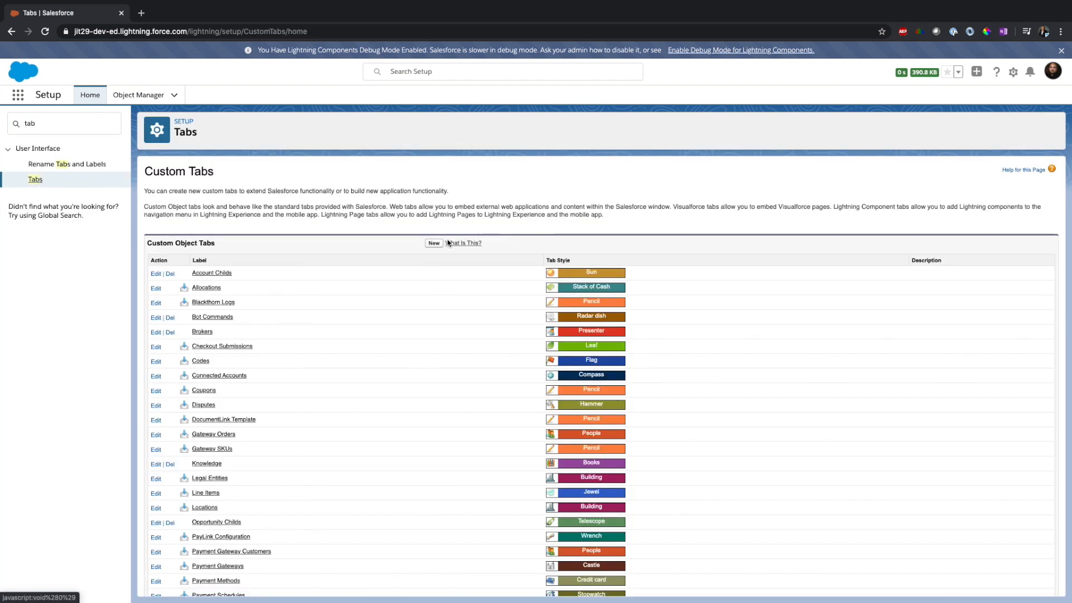
{"action": "left_click", "coordinate": [434, 244]}
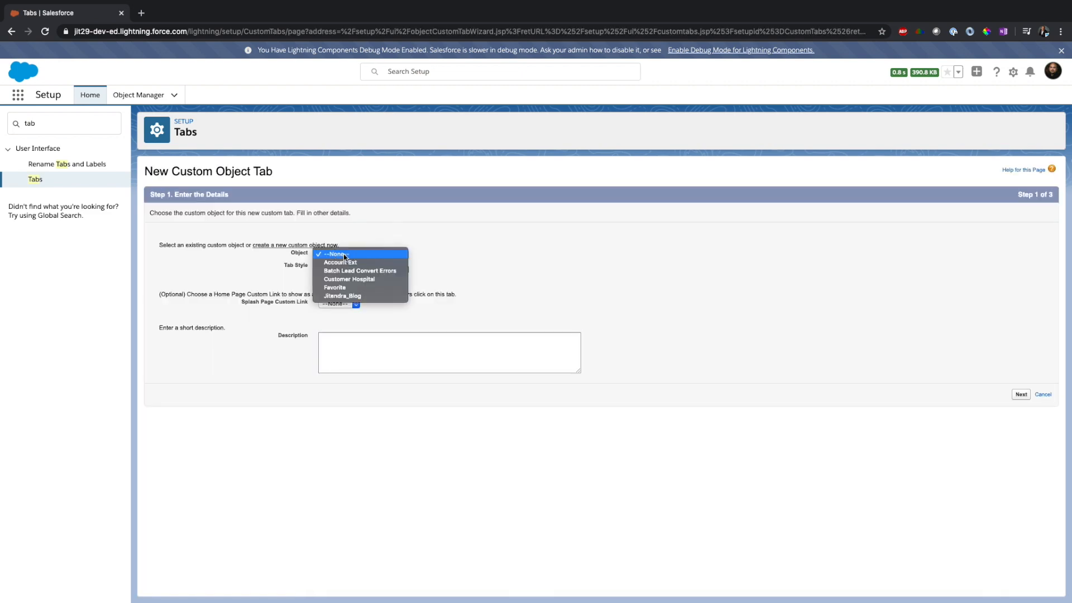
{"action": "left_click", "coordinate": [339, 261]}
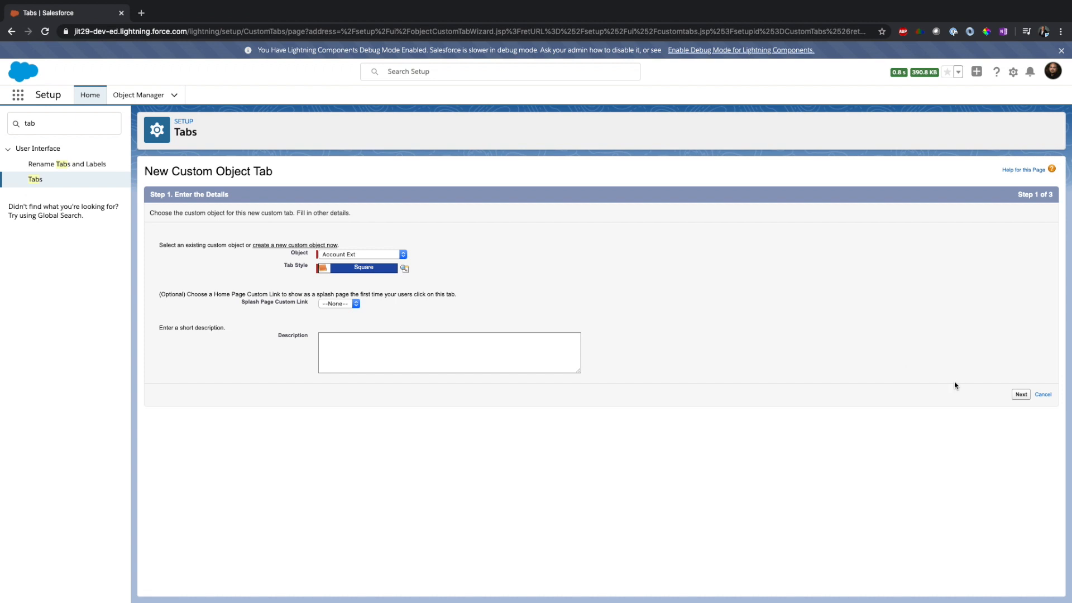
Finish the tab wizard with Square style and Default On profile visibility, then save.
{"action": "left_click", "coordinate": [1020, 395]}
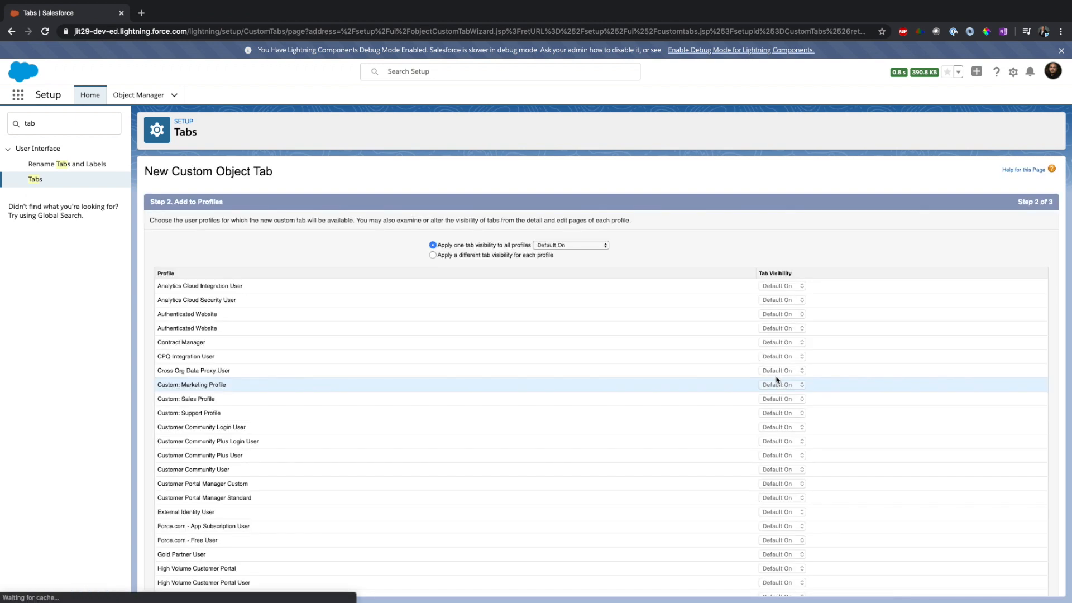
{"action": "scroll", "scroll_direction": "down", "scroll_amount": 3}
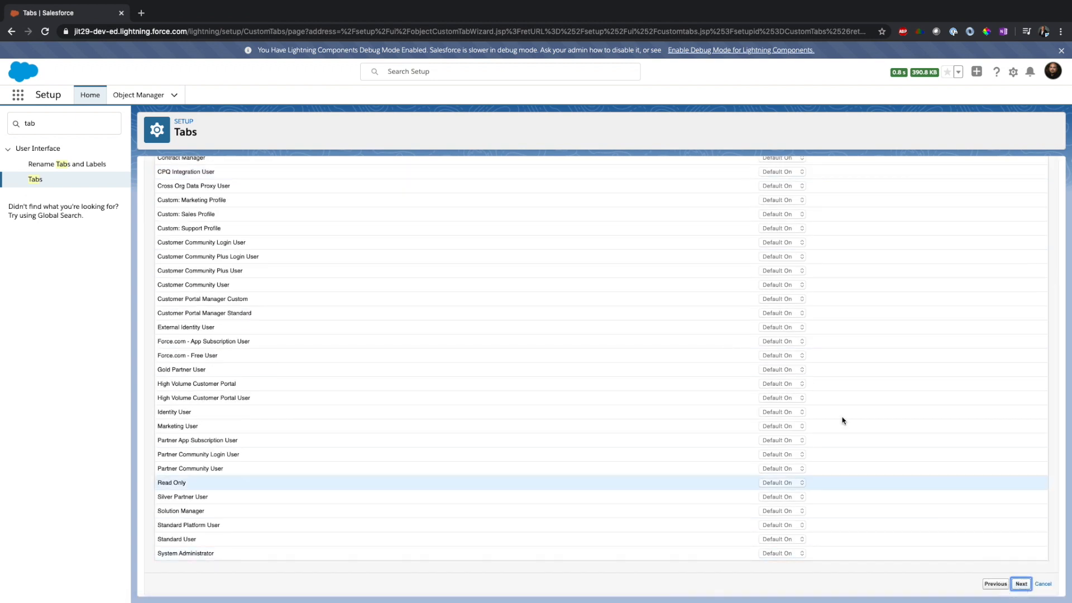
{"action": "left_click", "coordinate": [1024, 585]}
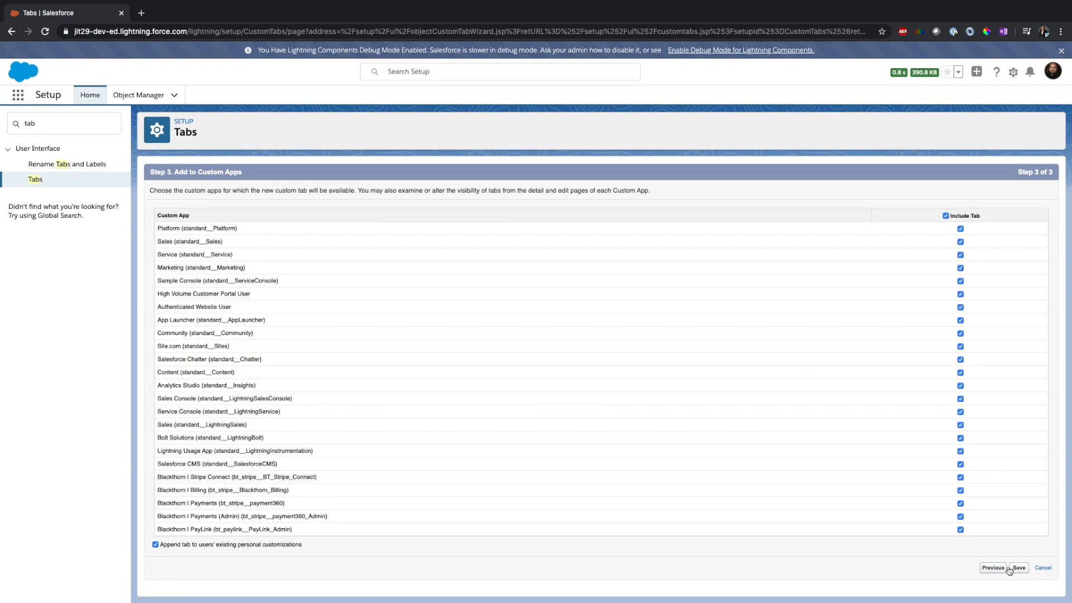
{"action": "left_click", "coordinate": [1018, 568]}
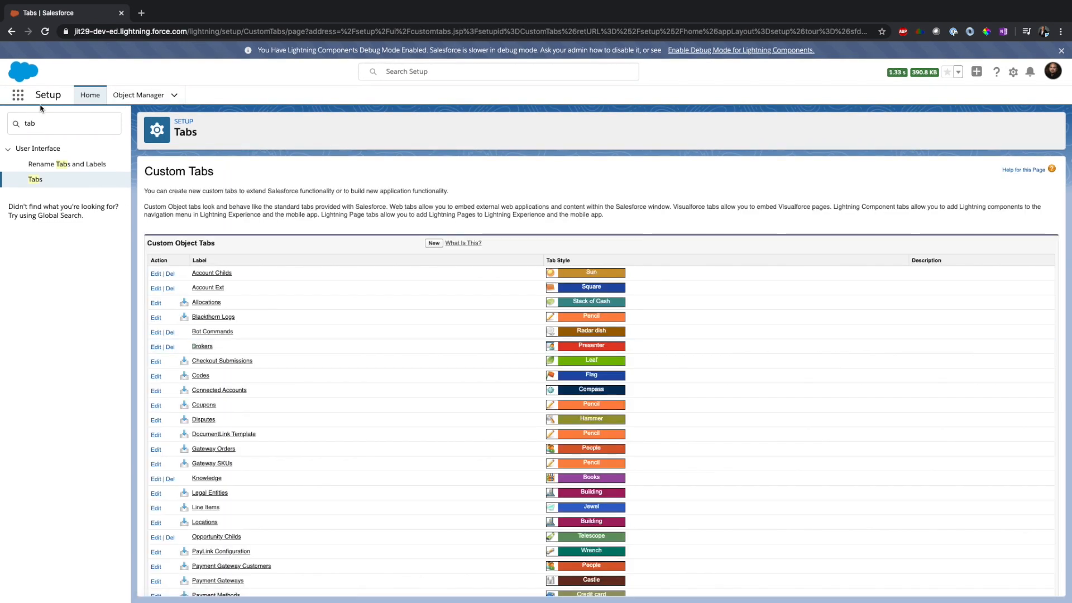
Launch the Account Ext tab from App Launcher and switch its list view to All.
{"action": "left_click", "coordinate": [16, 95]}
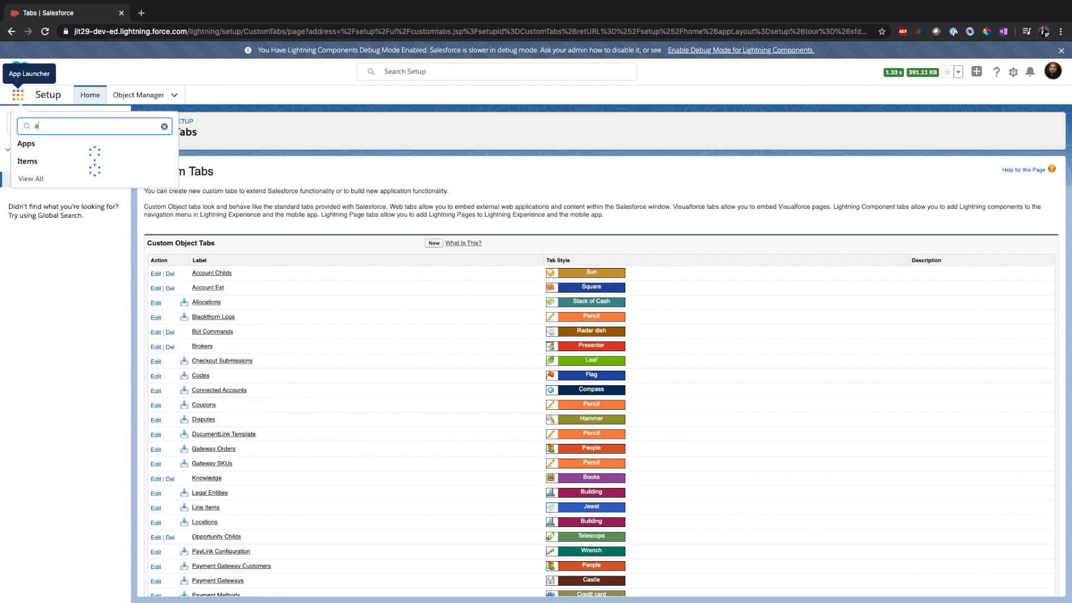
{"action": "type", "text": "cc"}
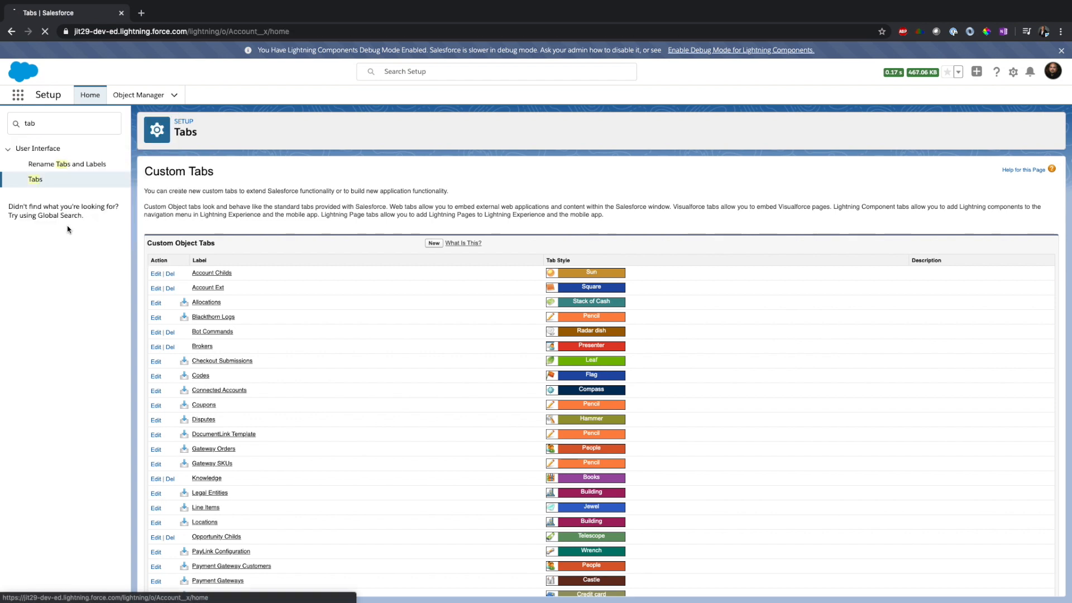
{"action": "left_click", "coordinate": [207, 288]}
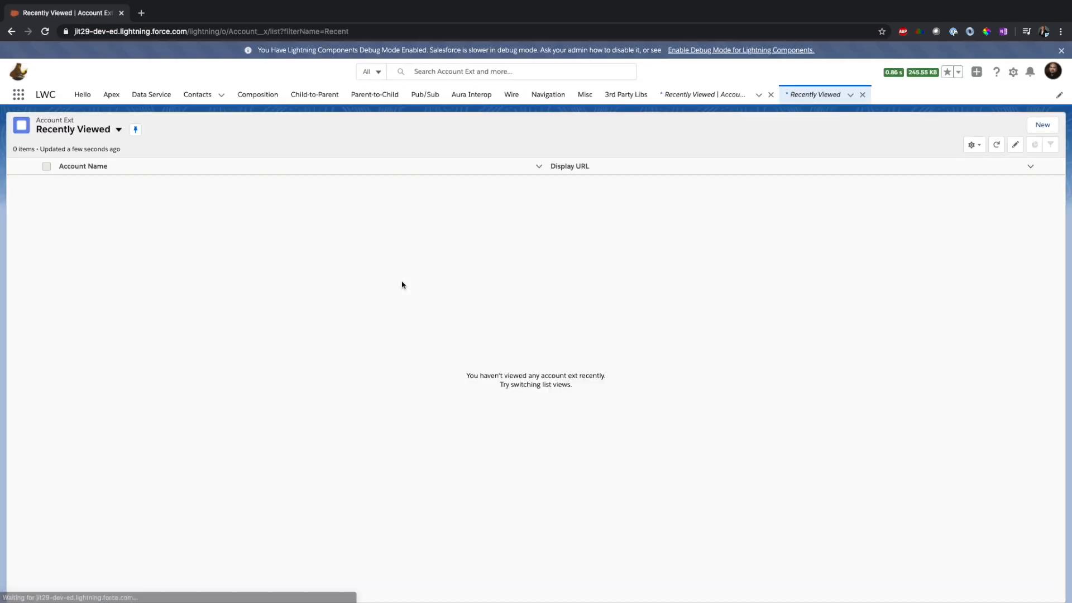
{"action": "left_click", "coordinate": [130, 31]}
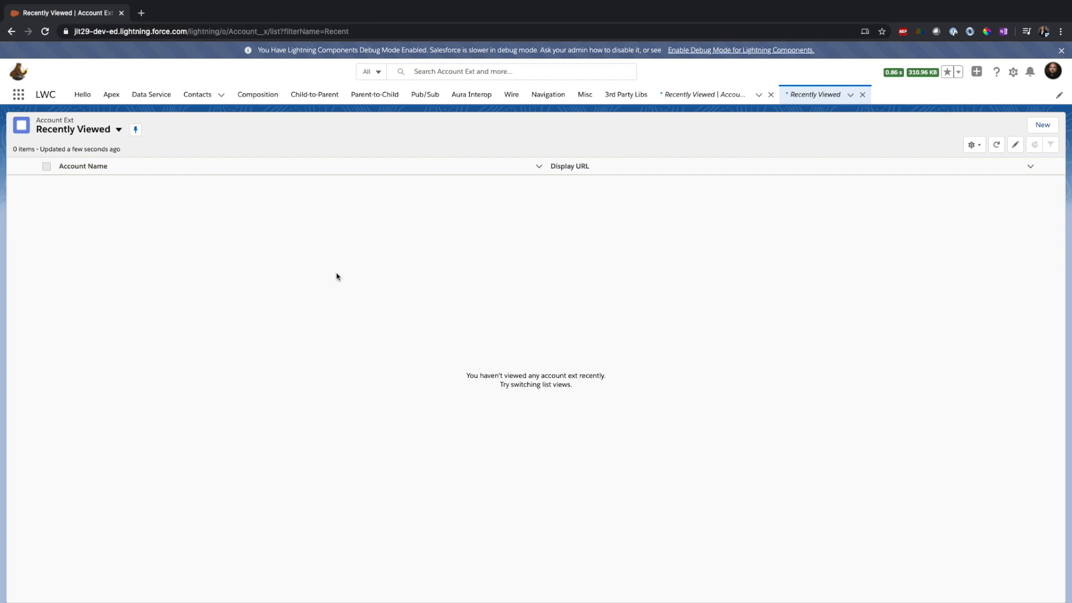
{"action": "mouse_move", "coordinate": [166, 122]}
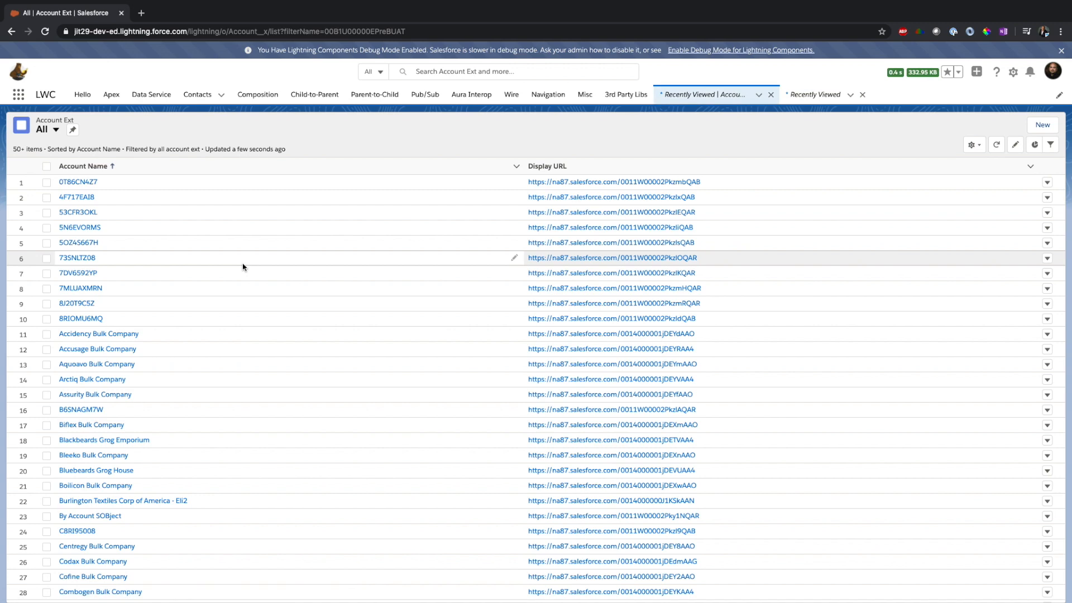
{"action": "mouse_move", "coordinate": [234, 244]}
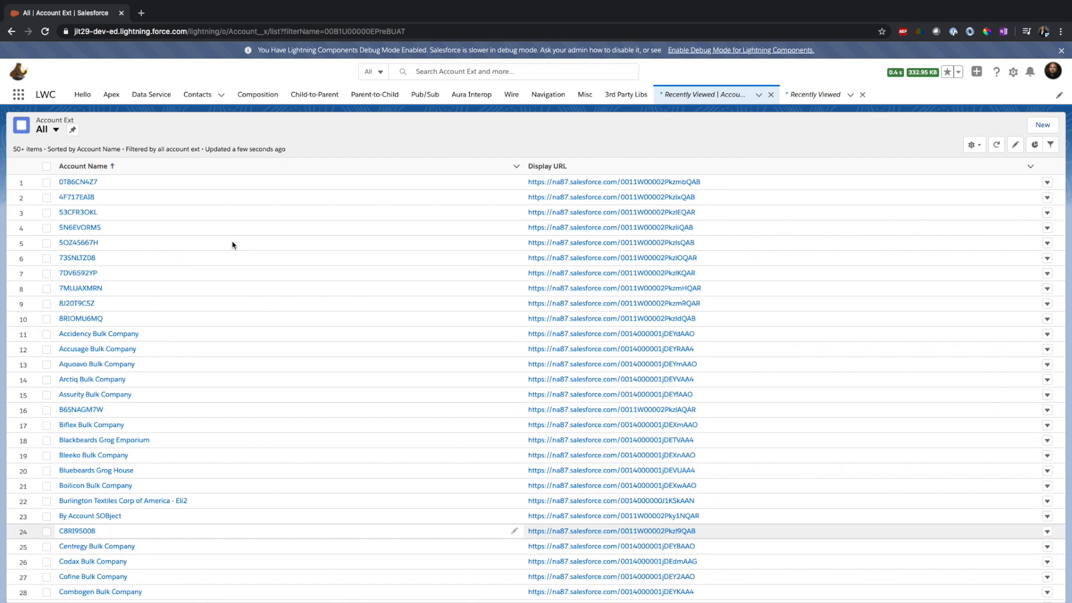
{"action": "left_click", "coordinate": [78, 182]}
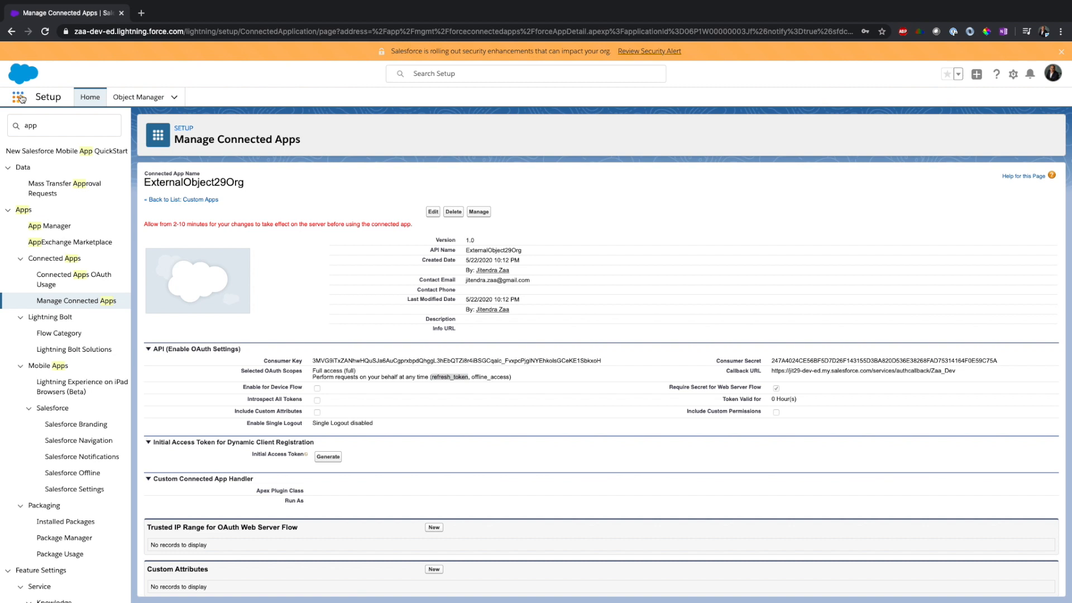
In the source org, find account 0T86CN4Z7 via global search and show its Details.
{"action": "left_click", "coordinate": [18, 96]}
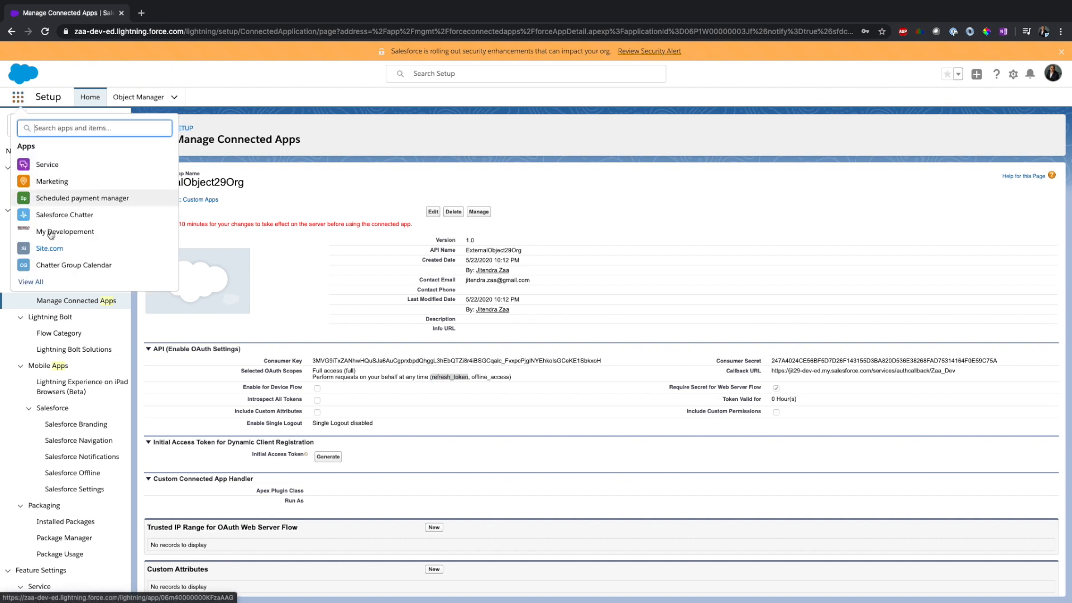
{"action": "type", "text": "acc"}
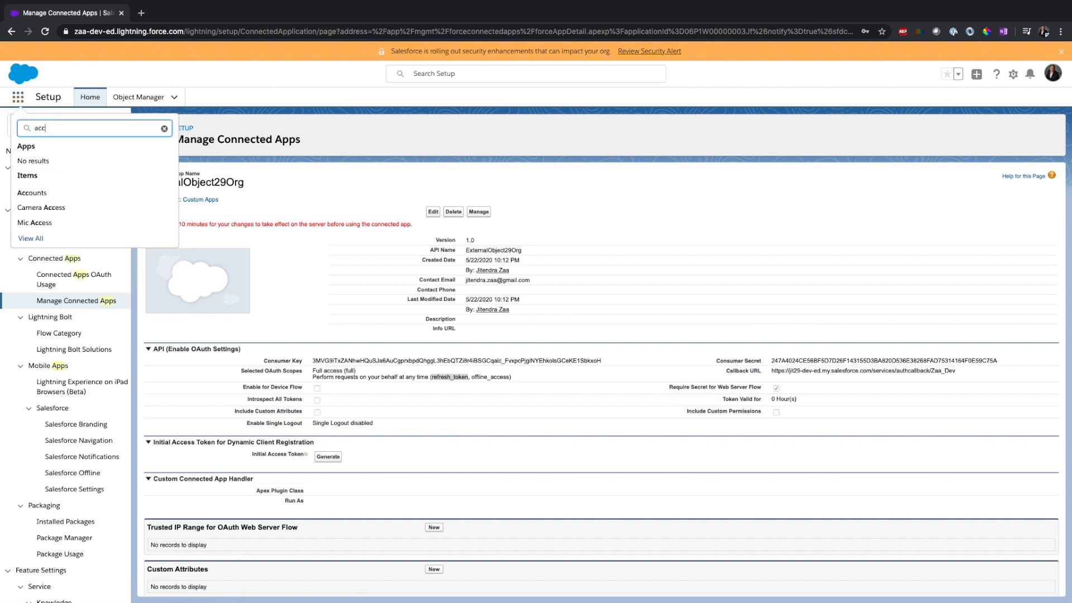
{"action": "left_click", "coordinate": [31, 192]}
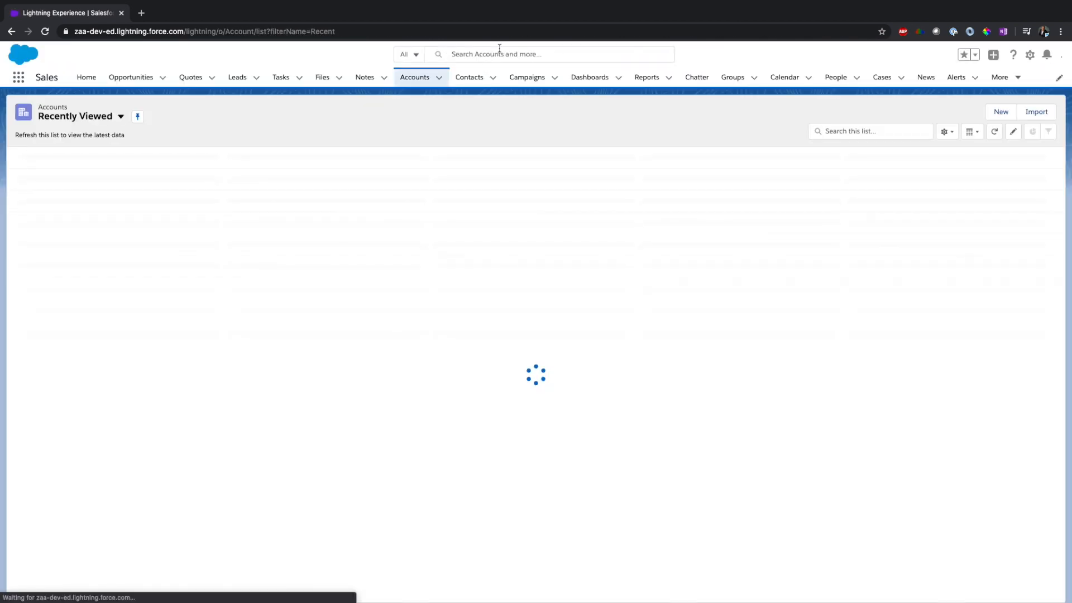
{"action": "type", "text": "0T86CN4Z7"}
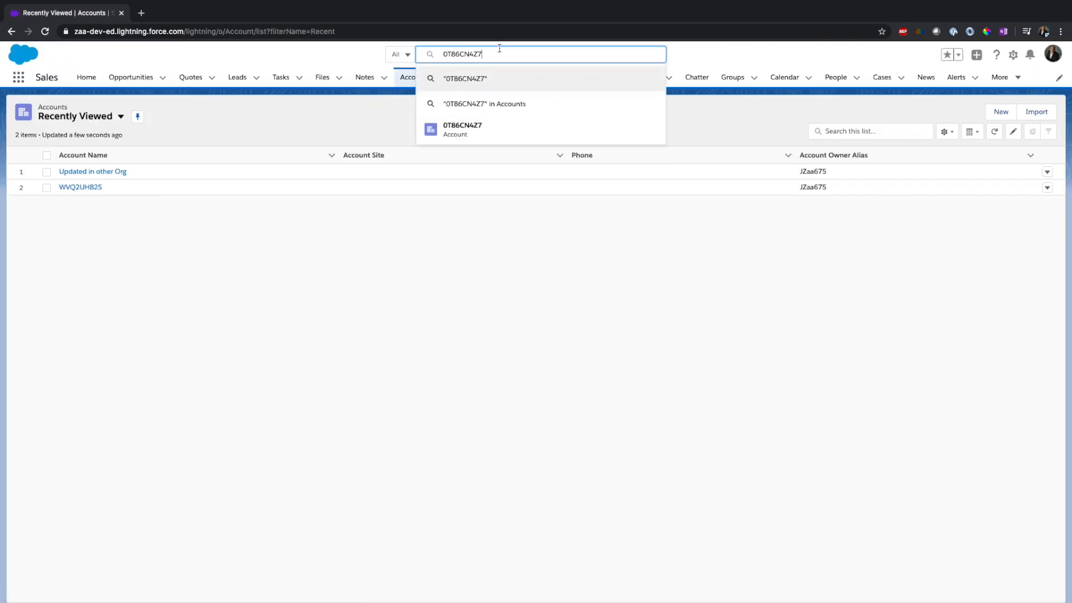
{"action": "left_click", "coordinate": [462, 130]}
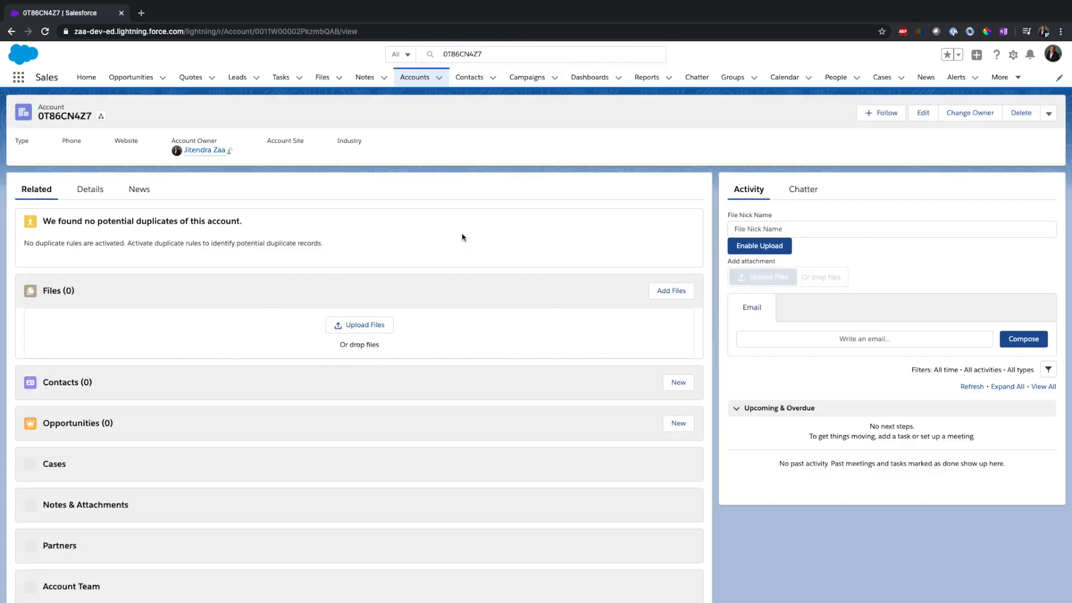
{"action": "left_click", "coordinate": [89, 188]}
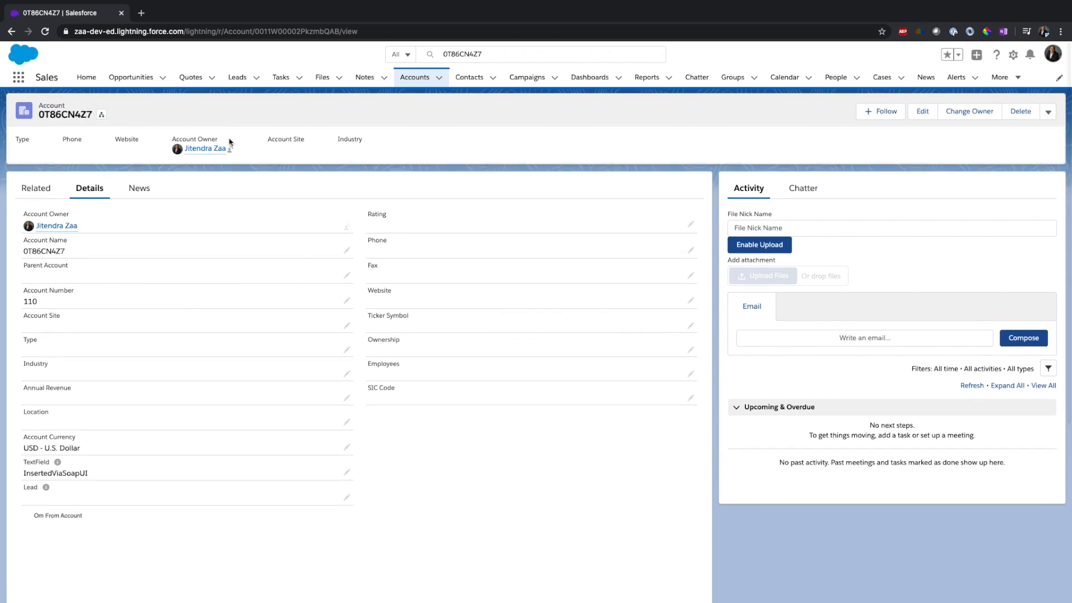
{"action": "mouse_move", "coordinate": [563, 180]}
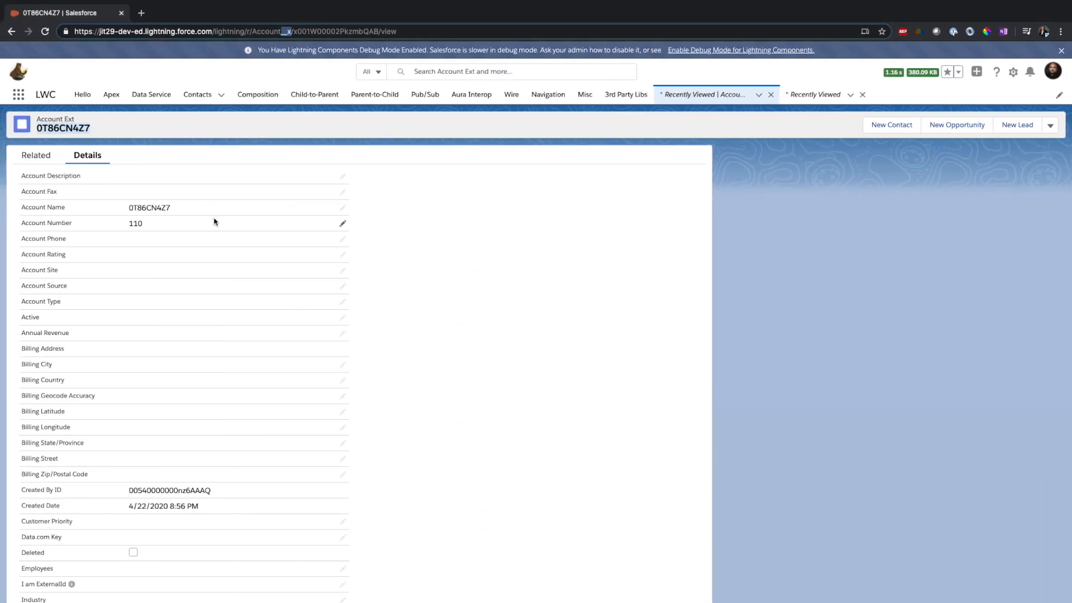
Change the Account Ext record's Account Name to 'Account Updated in Client' and save.
{"action": "left_click", "coordinate": [341, 222]}
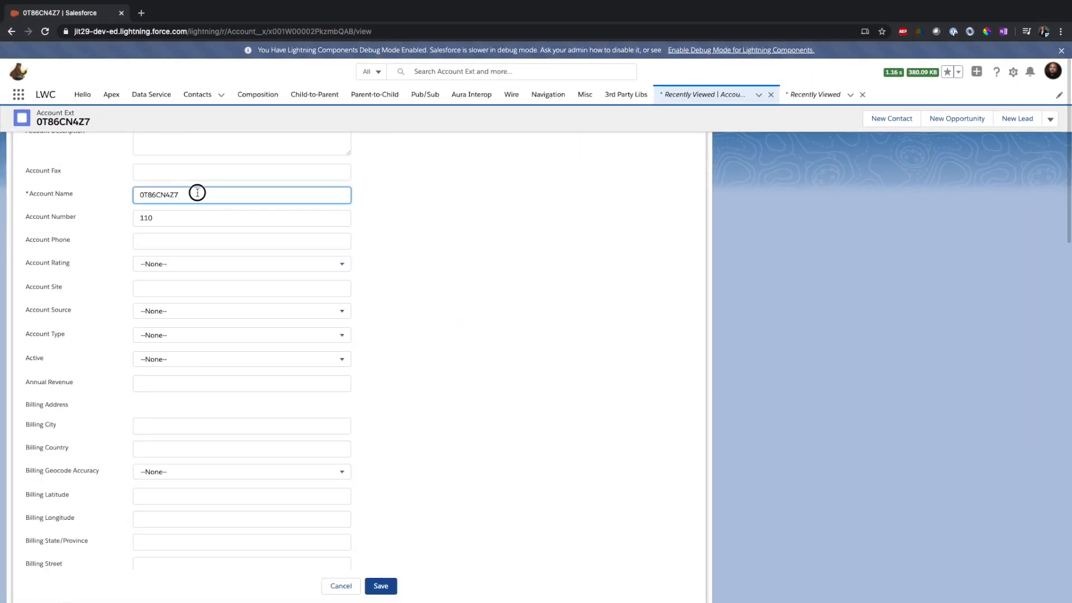
{"action": "type", "text": "Account Updated in Client"}
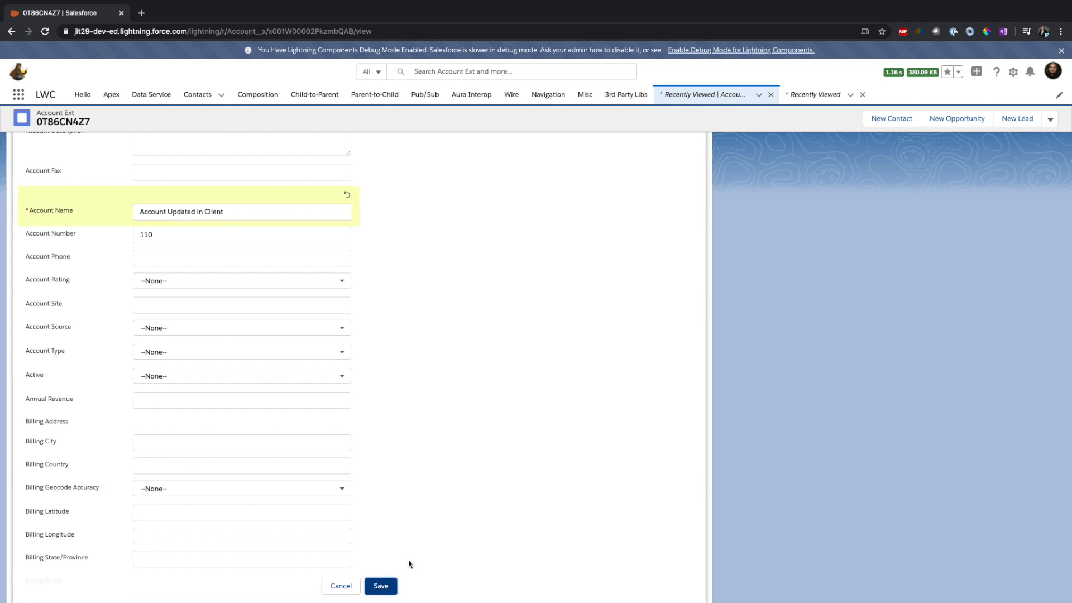
{"action": "left_click", "coordinate": [380, 585]}
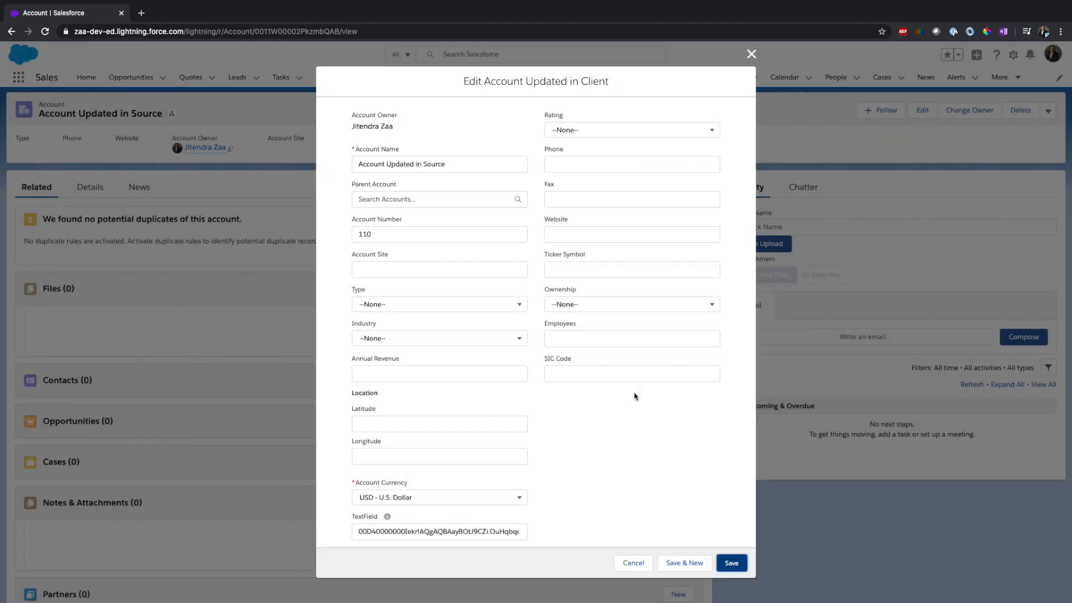
Save the source account renamed to 'Account Updated in Source'.
{"action": "left_click", "coordinate": [731, 563]}
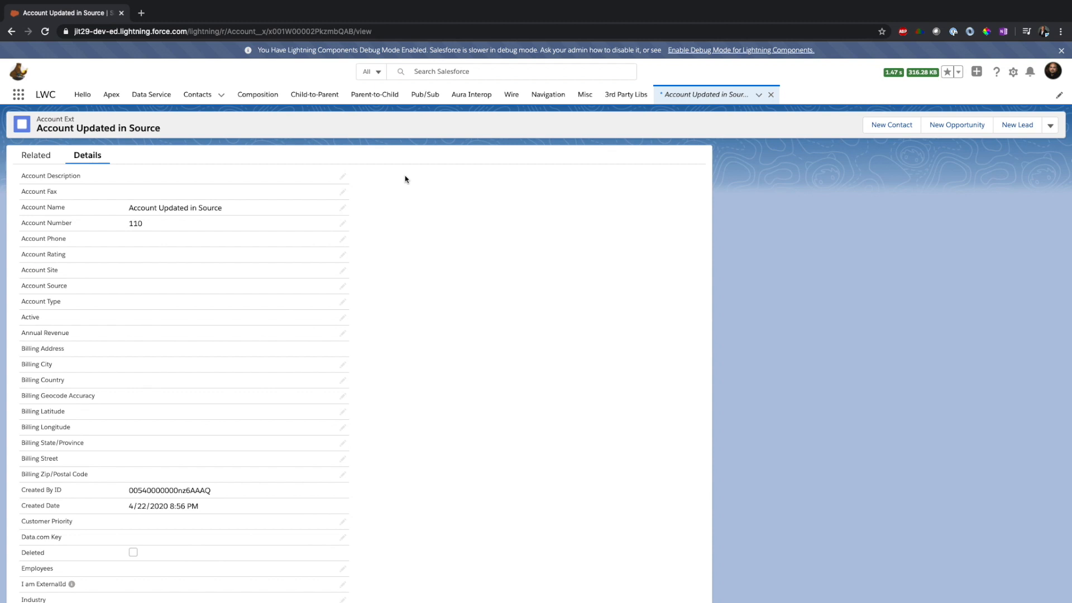
{"action": "mouse_move", "coordinate": [331, 106]}
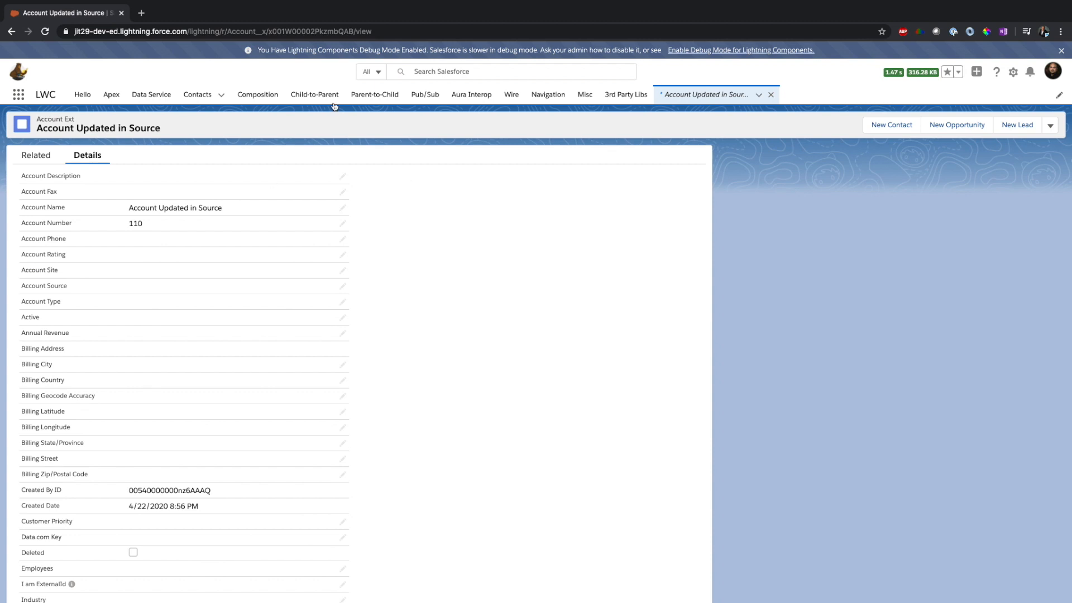
{"action": "mouse_move", "coordinate": [431, 206]}
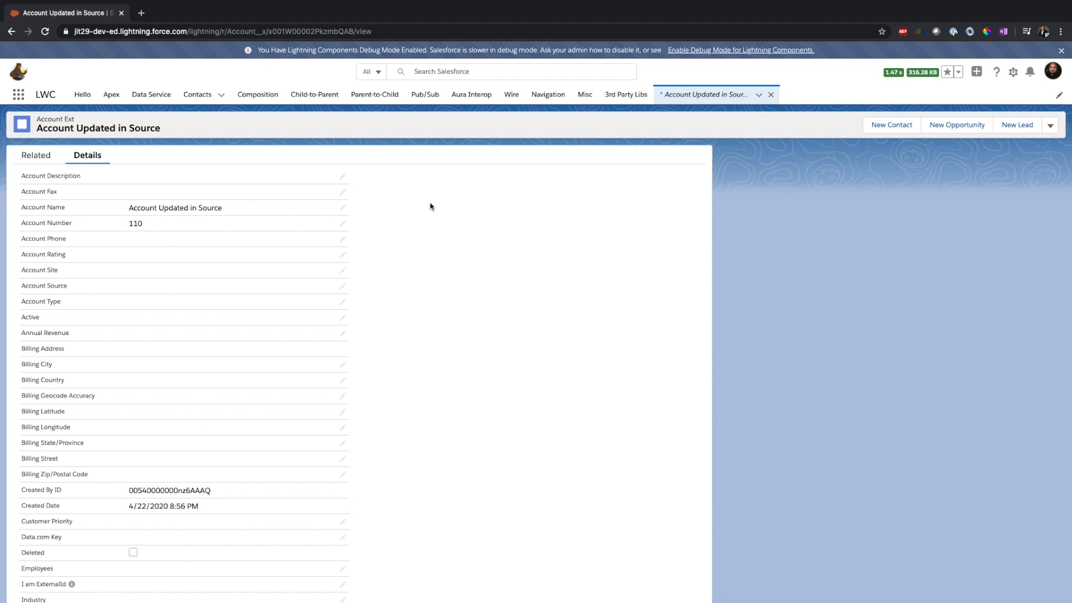